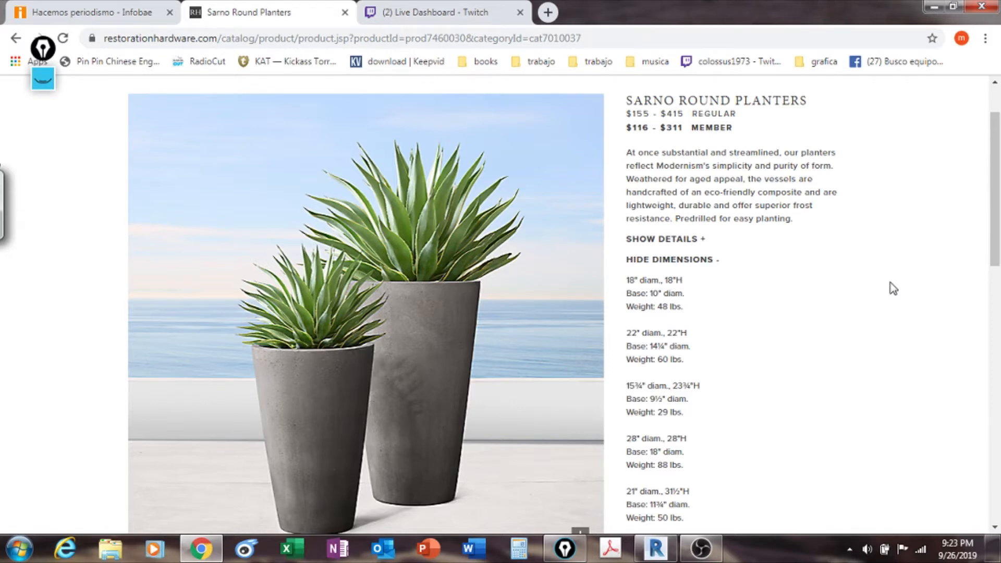
pyautogui.moveTo(905, 285)
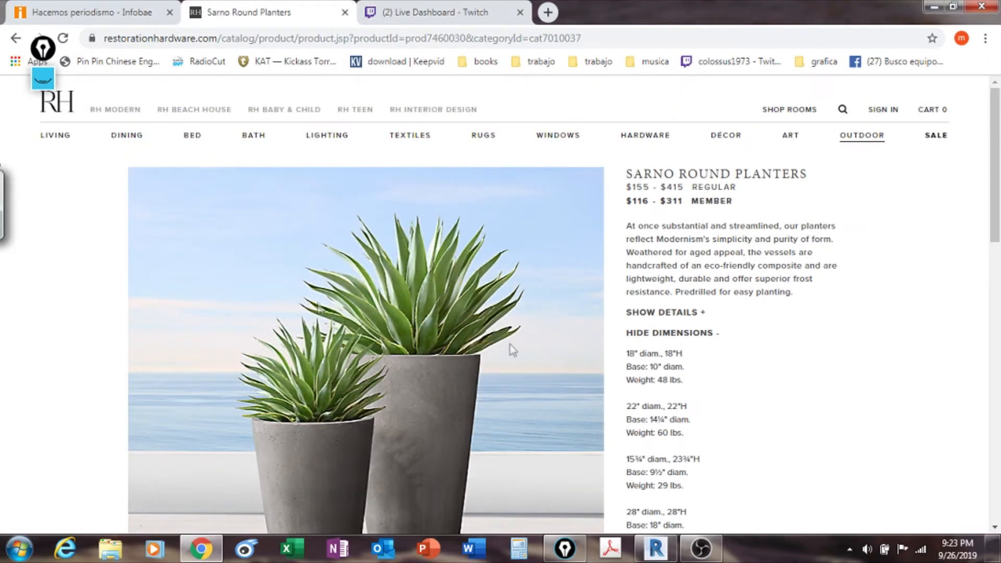
pyautogui.moveTo(772, 246)
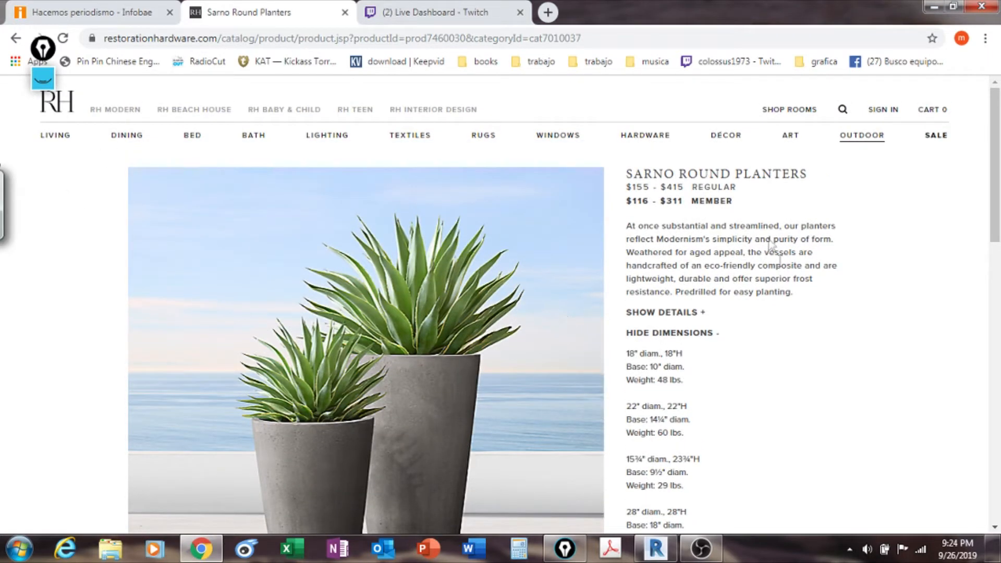
pyautogui.moveTo(50, 208)
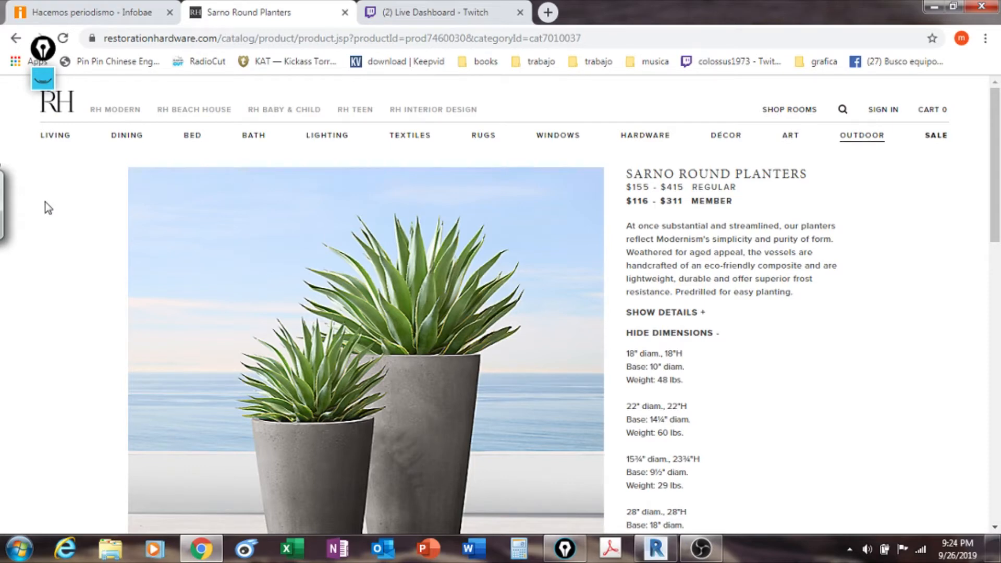
# Scroll the product page to the dimension list and start Epic Pen annotation over it
pyautogui.scroll(-3)
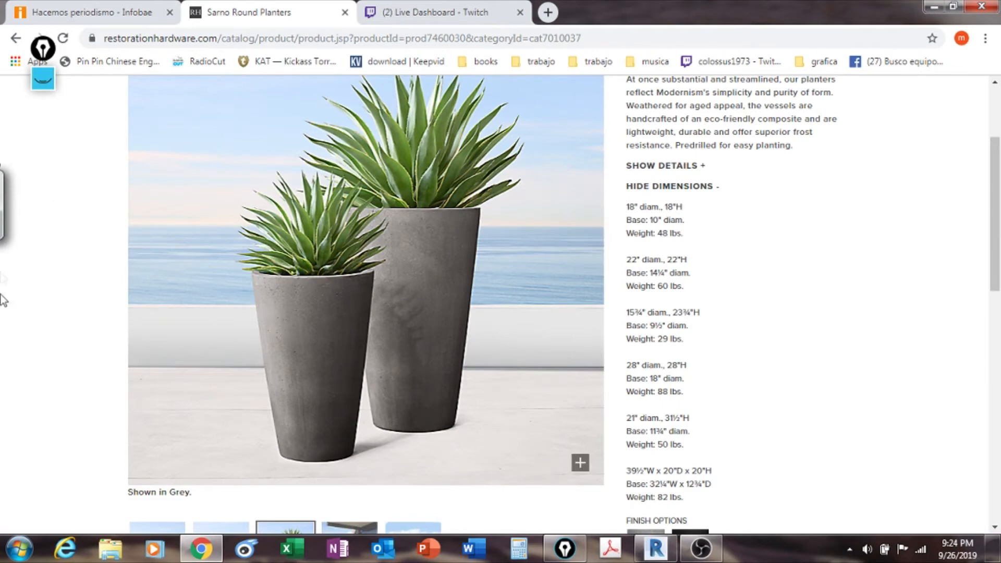
pyautogui.scroll(3)
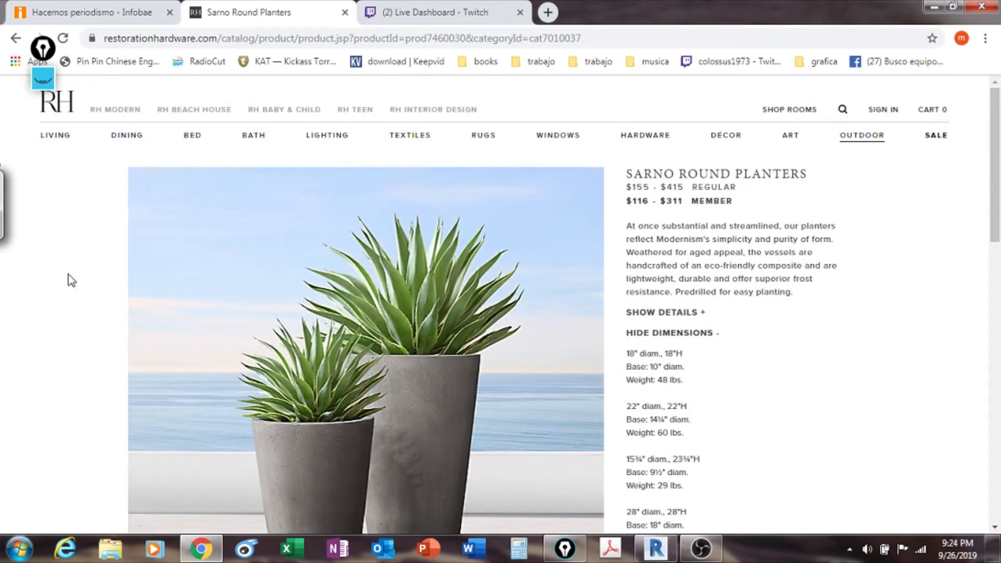
pyautogui.scroll(-3)
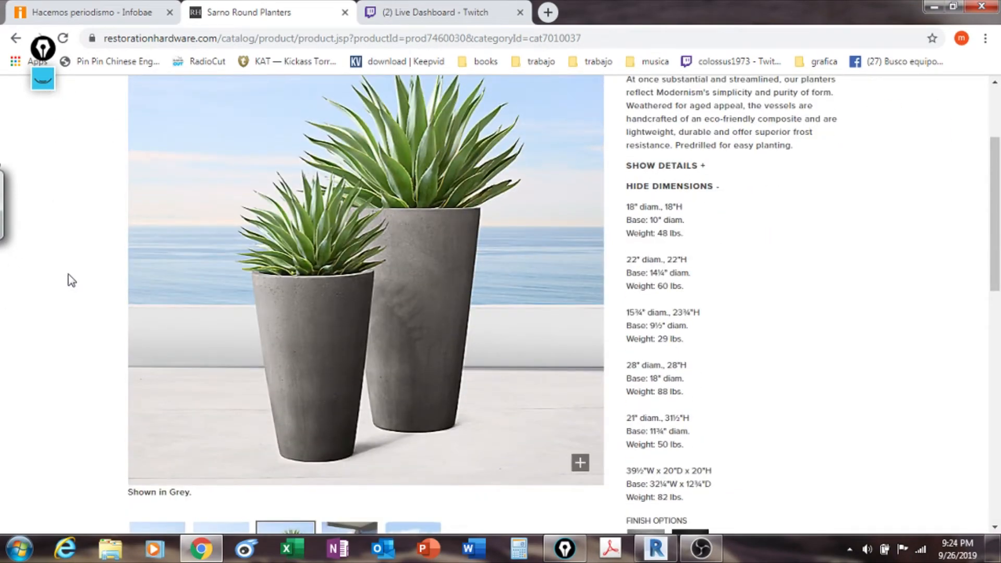
pyautogui.moveTo(284, 402)
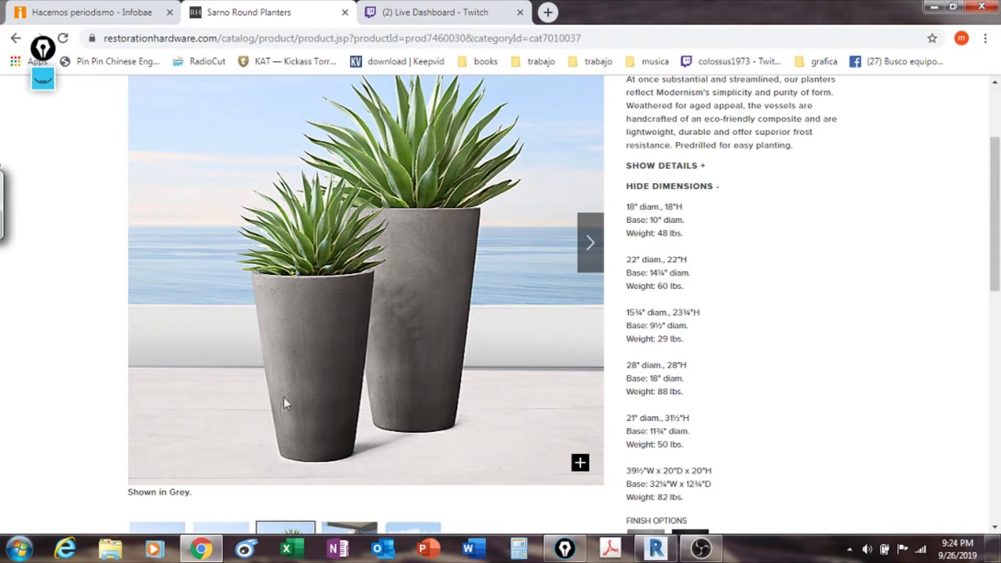
pyautogui.moveTo(326, 337)
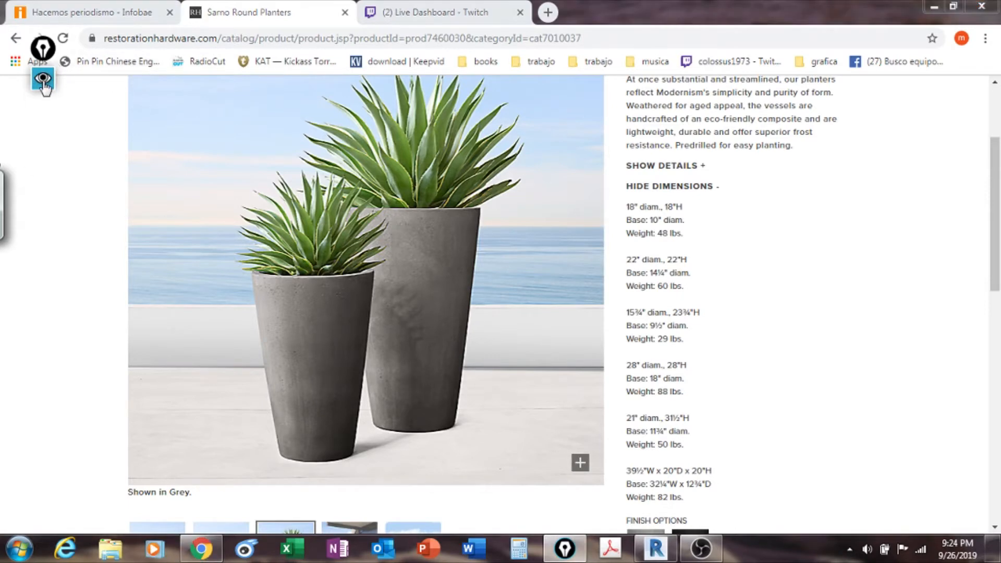
pyautogui.click(41, 78)
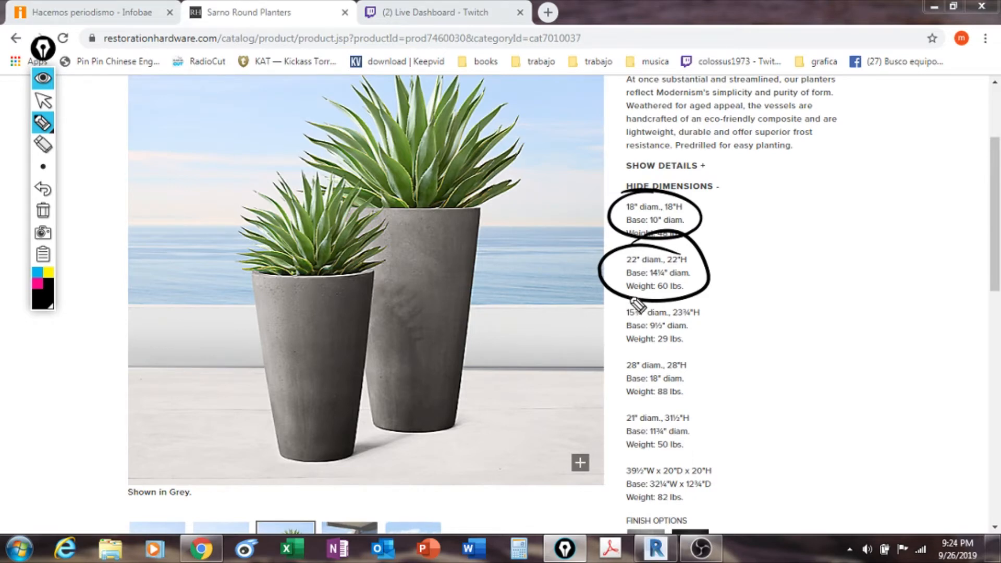
pyautogui.moveTo(758, 279)
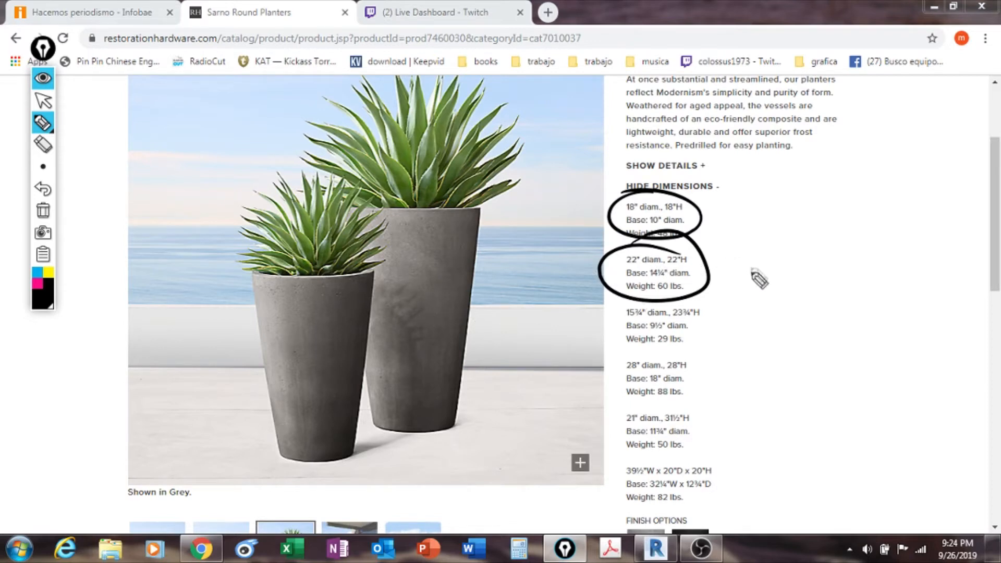
pyautogui.moveTo(730, 280)
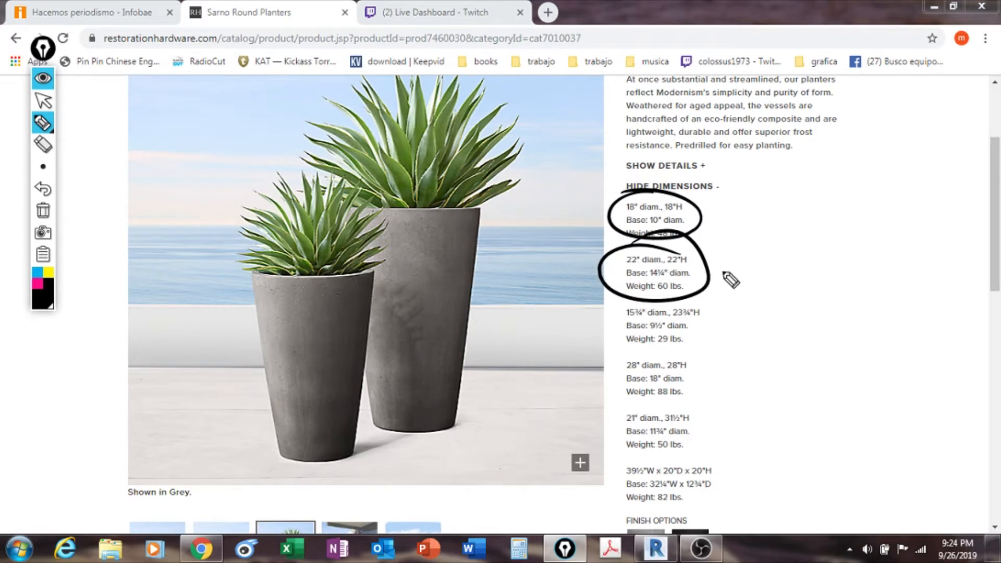
pyautogui.moveTo(791, 260)
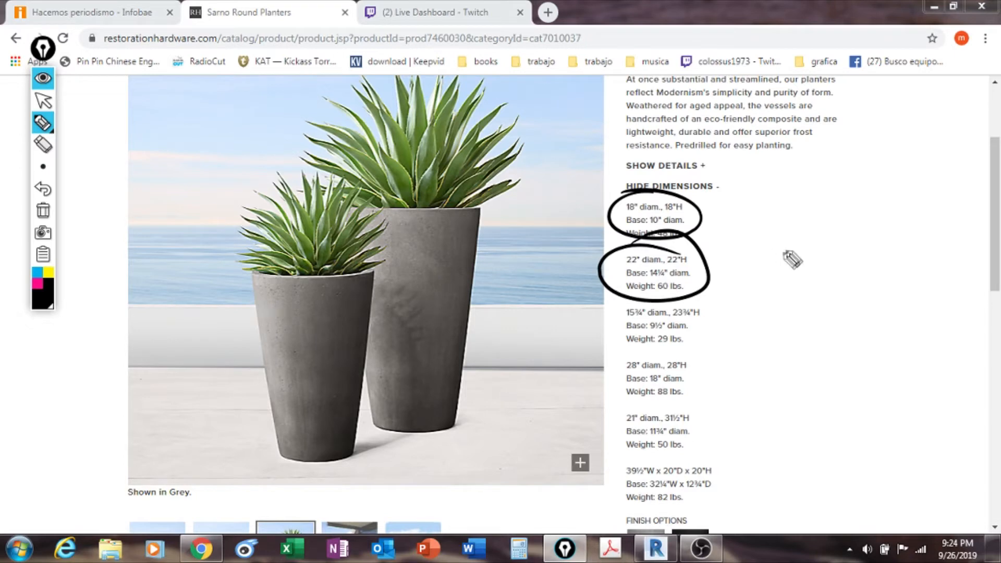
pyautogui.moveTo(250, 377)
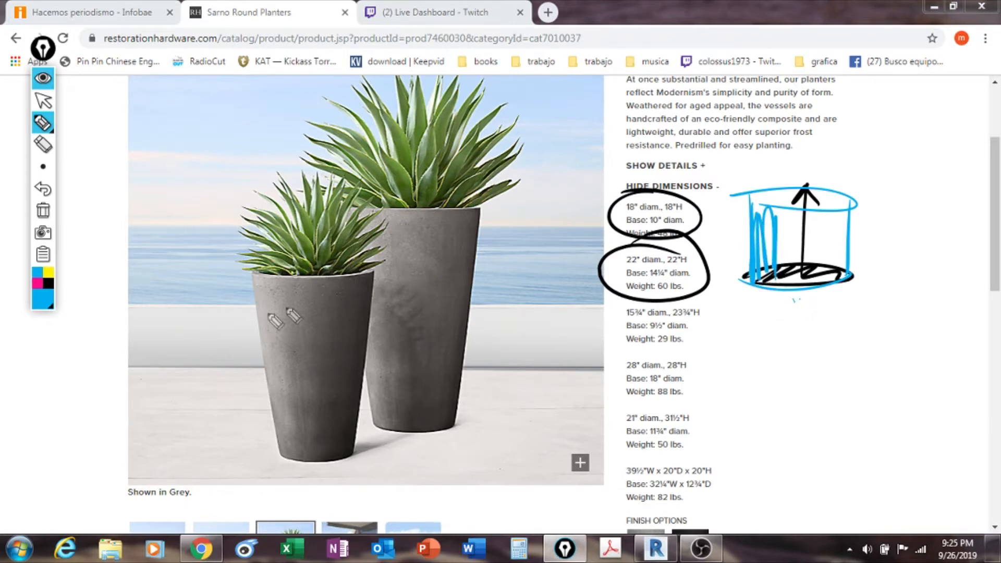
pyautogui.moveTo(781, 392)
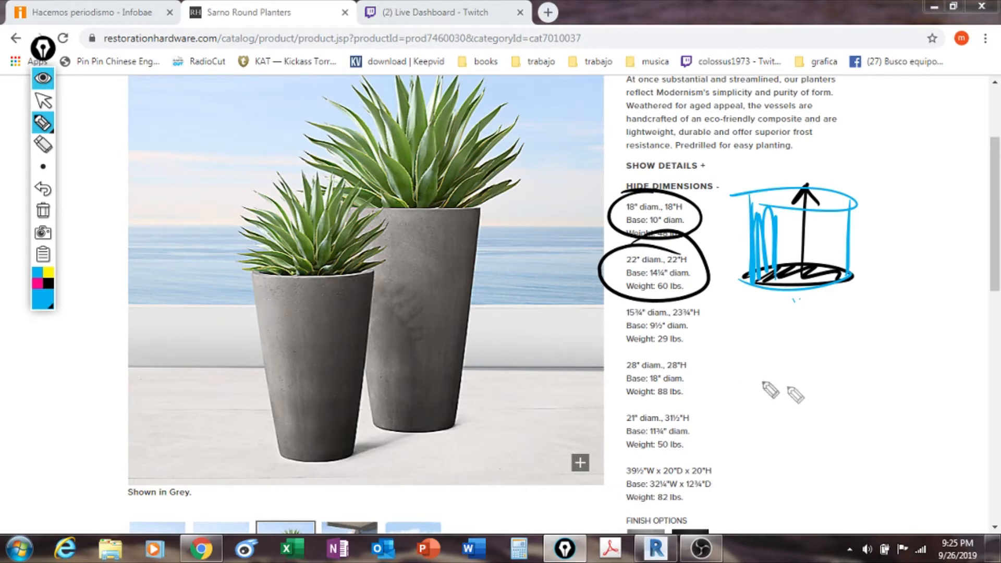
pyautogui.moveTo(815, 388)
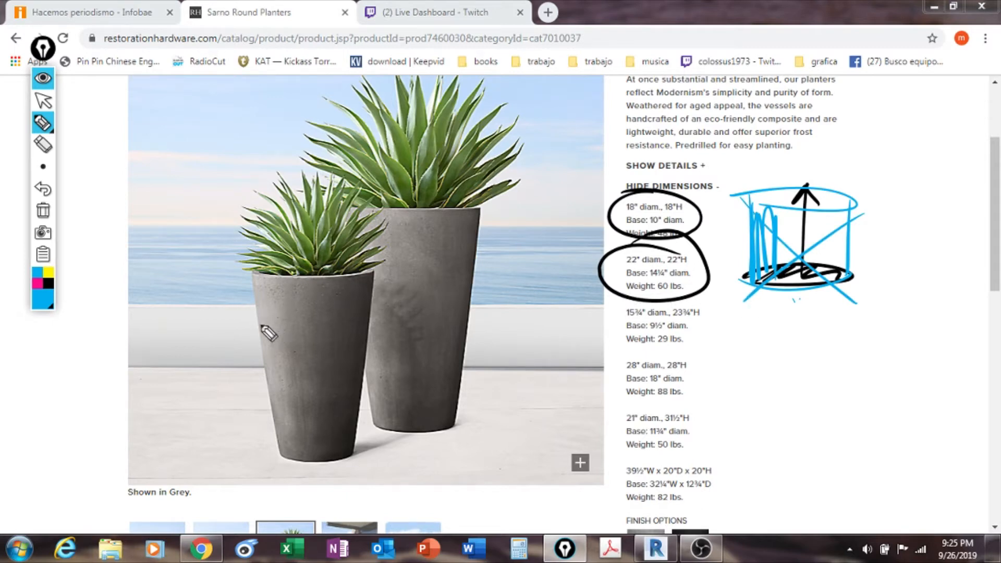
pyautogui.moveTo(267, 335)
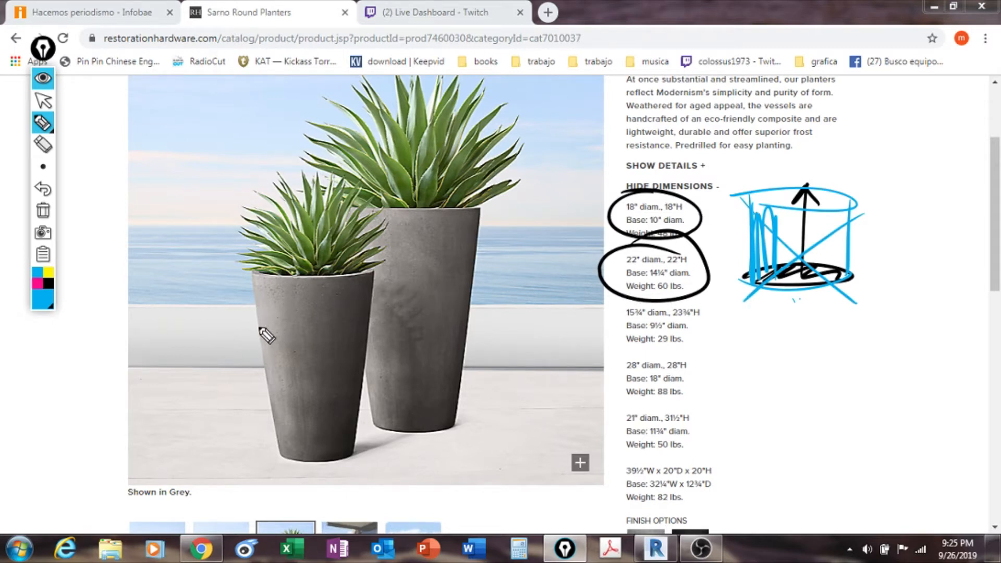
pyautogui.moveTo(831, 364)
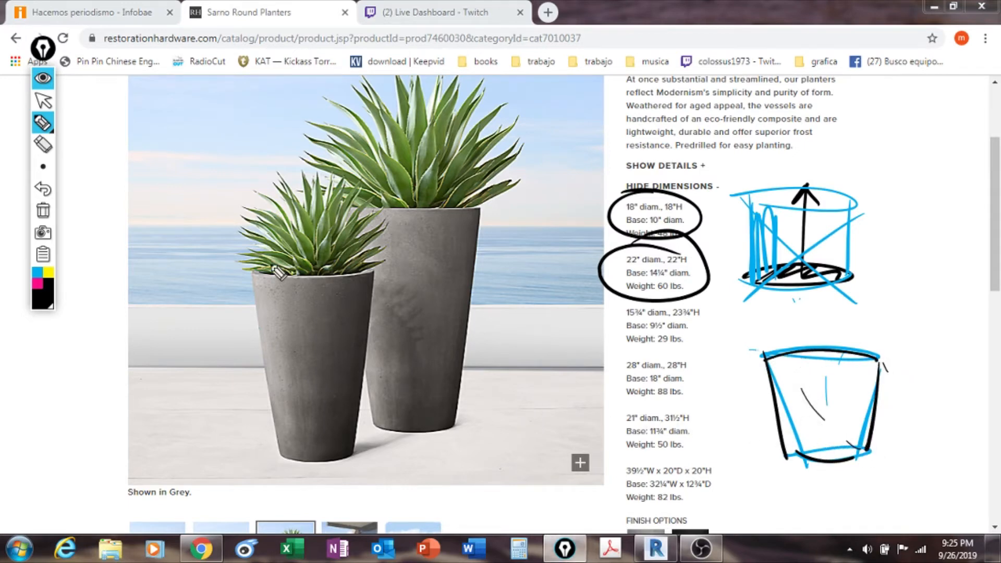
pyautogui.moveTo(842, 377)
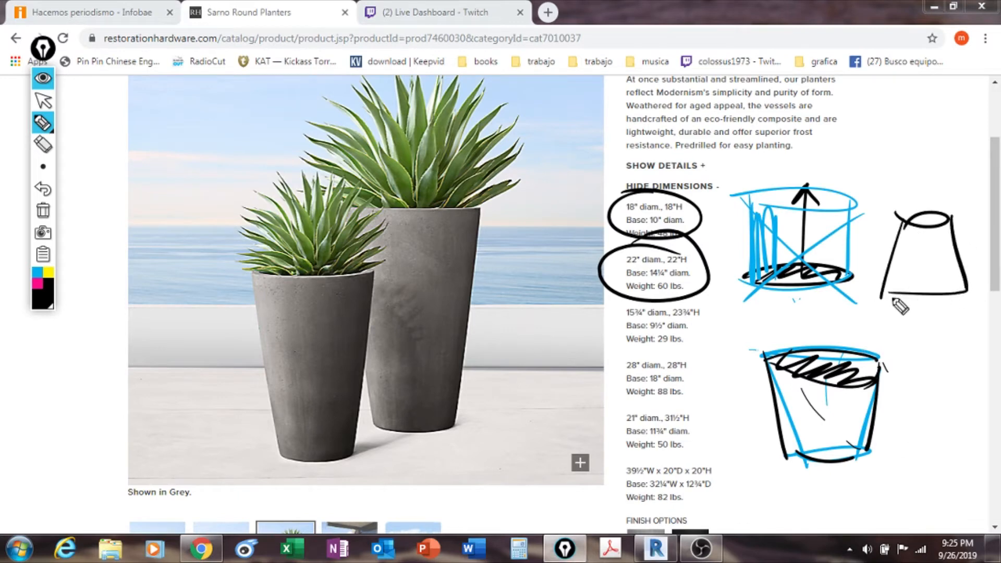
pyautogui.moveTo(284, 309)
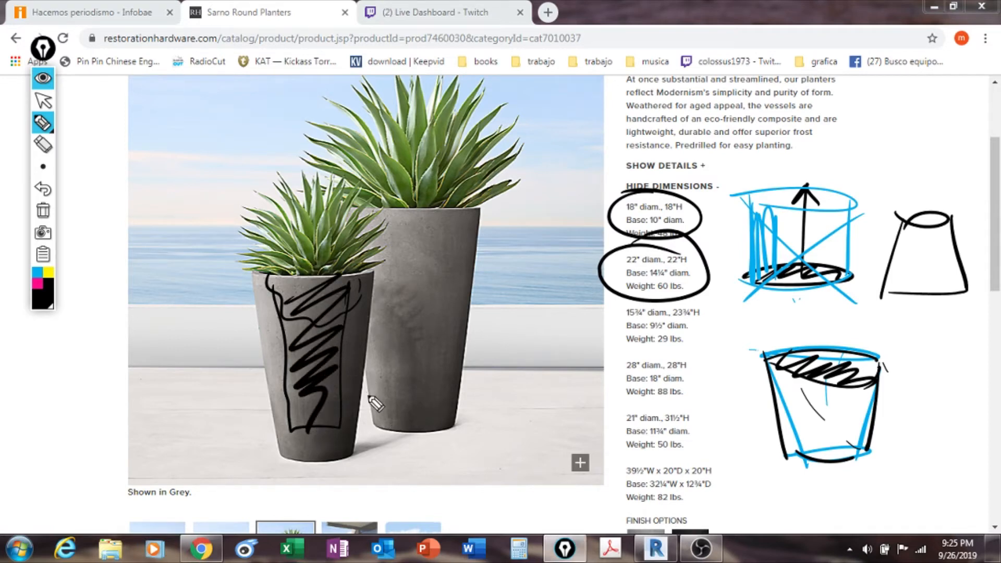
pyautogui.moveTo(806, 393)
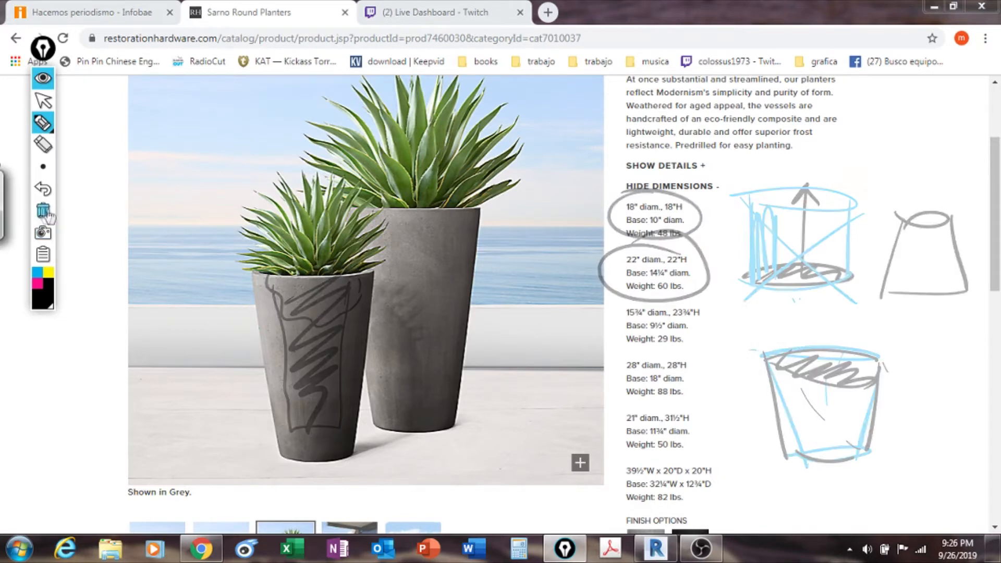
# Erase all existing Epic Pen ink from the screen
pyautogui.click(42, 209)
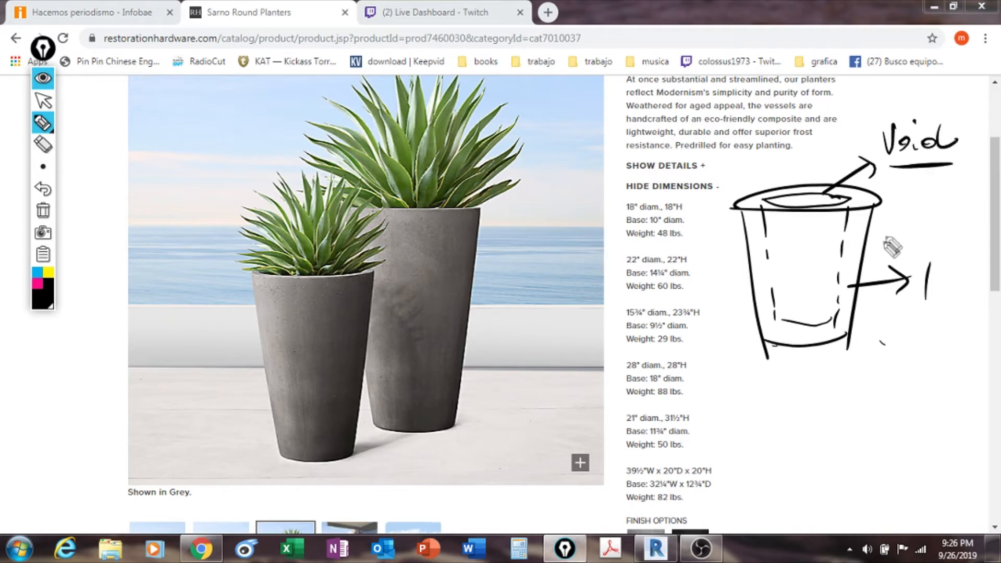
pyautogui.moveTo(757, 291)
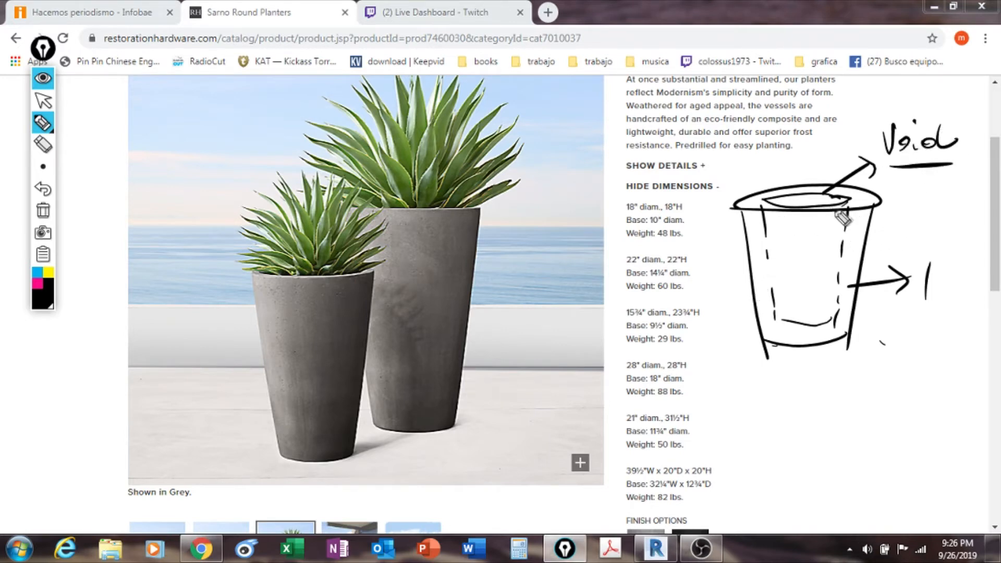
pyautogui.moveTo(827, 210)
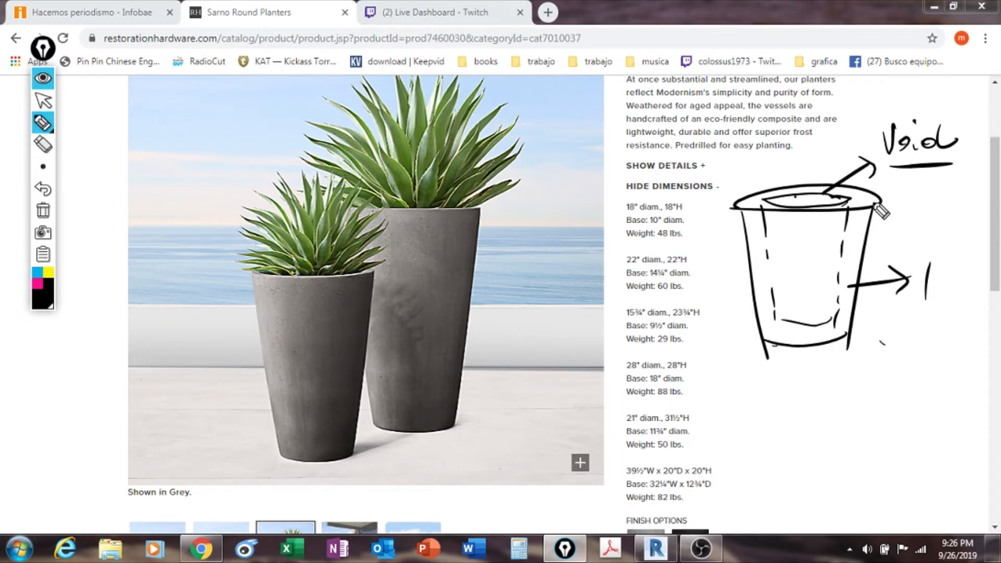
pyautogui.moveTo(862, 217)
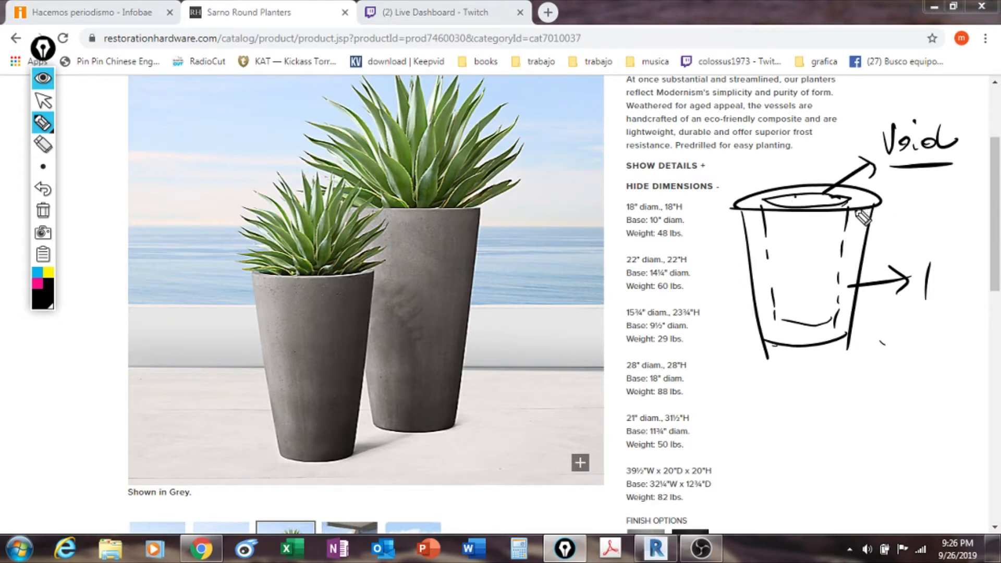
pyautogui.moveTo(902, 213)
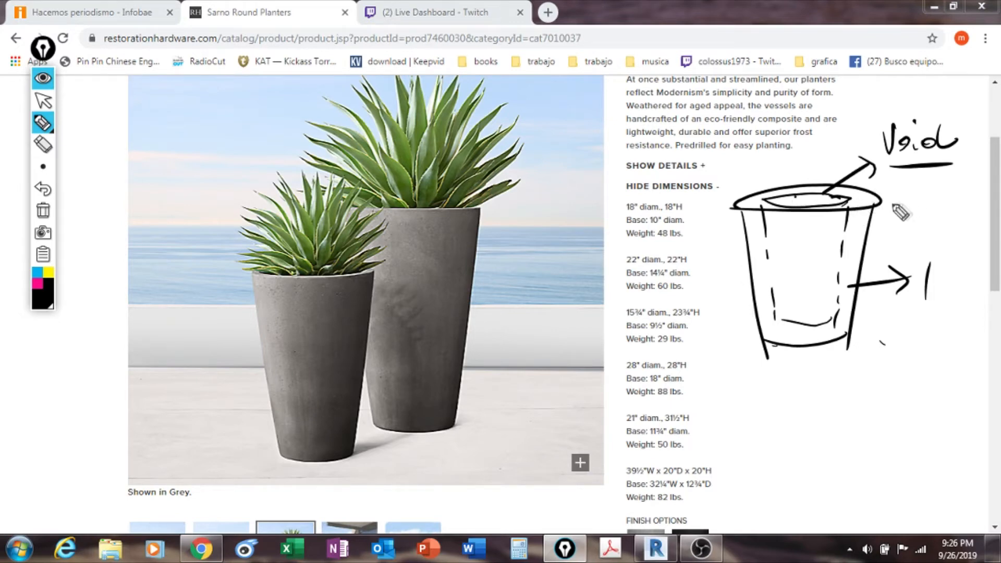
pyautogui.moveTo(819, 201)
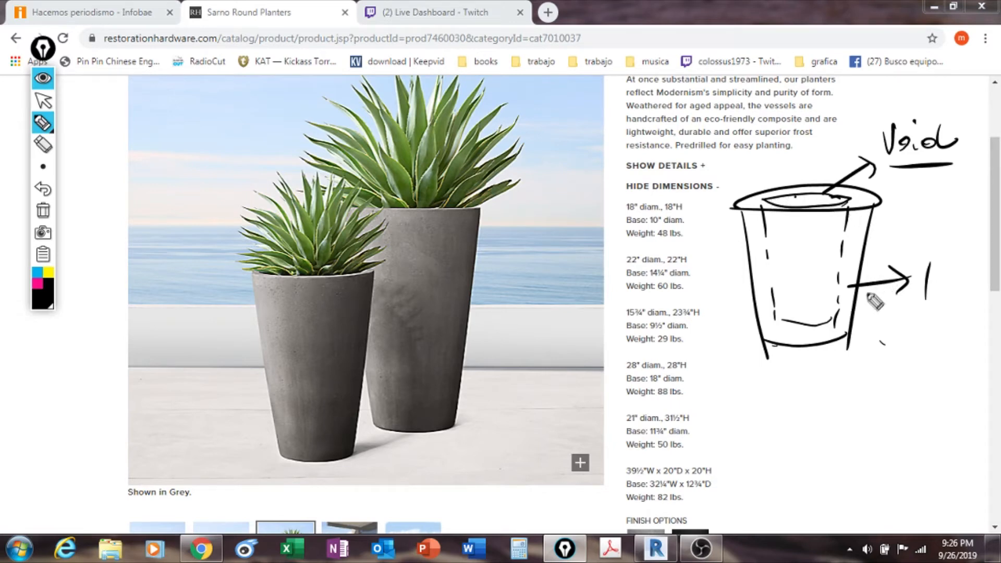
pyautogui.moveTo(809, 238)
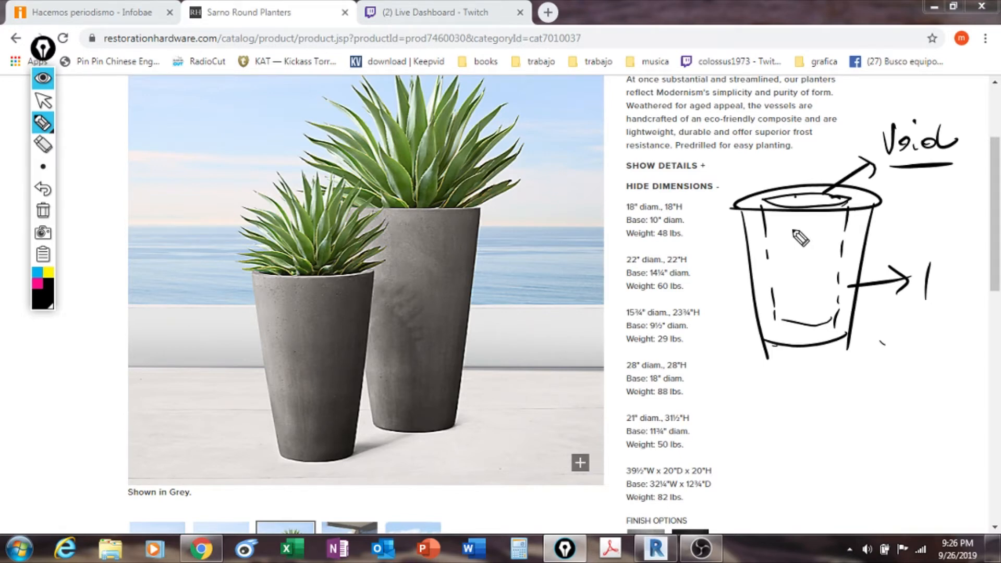
pyautogui.moveTo(798, 239)
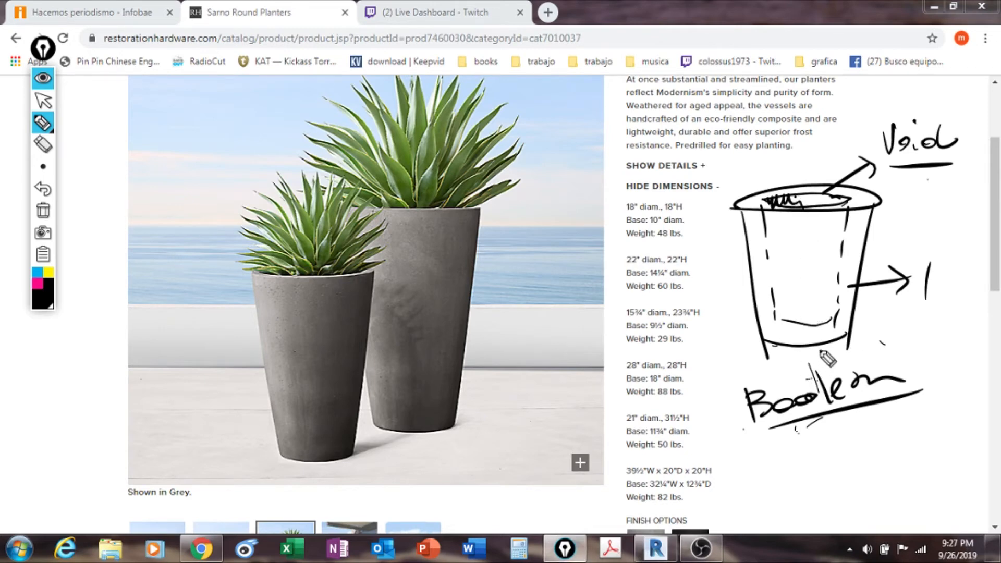
pyautogui.moveTo(973, 151)
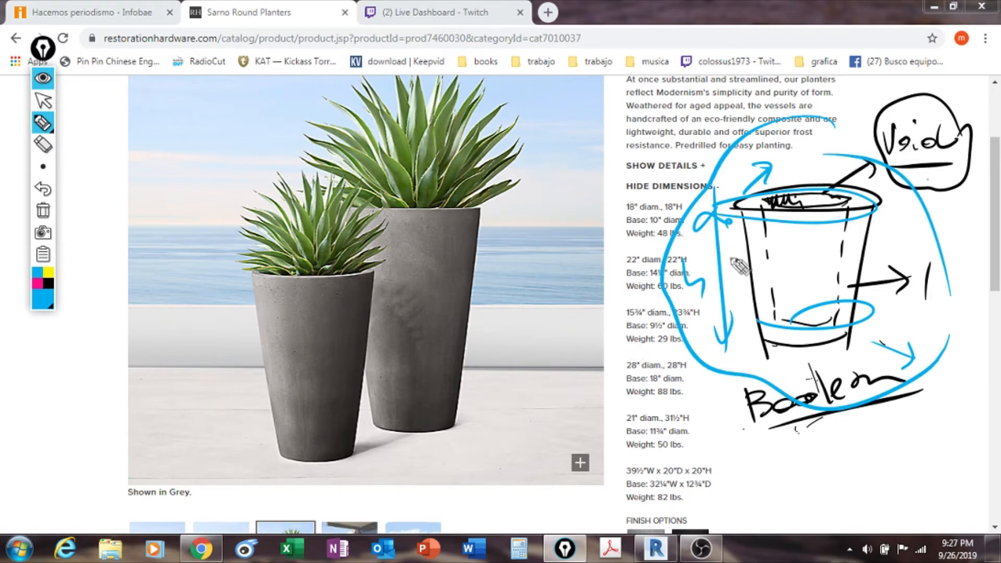
pyautogui.moveTo(645, 338)
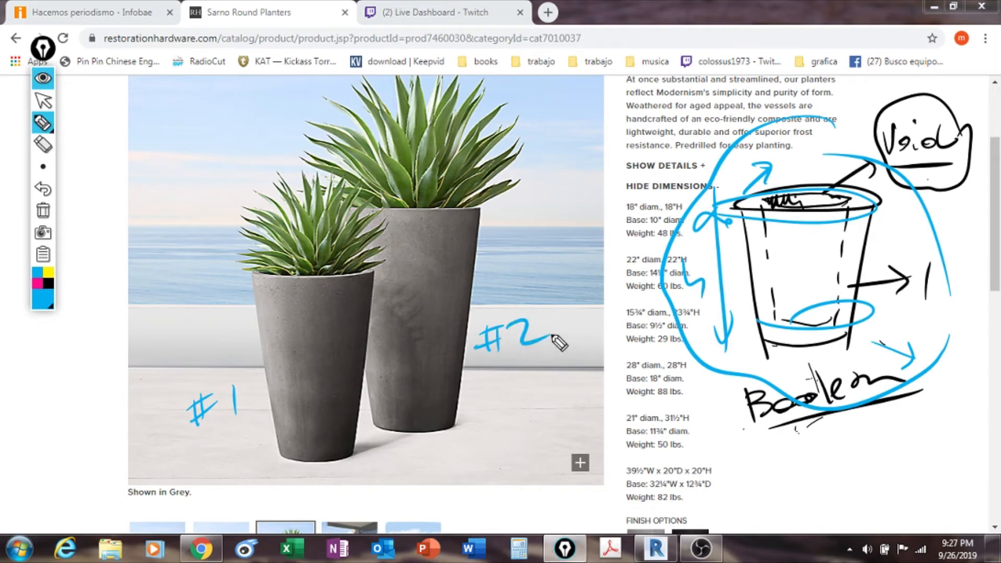
pyautogui.moveTo(521, 396)
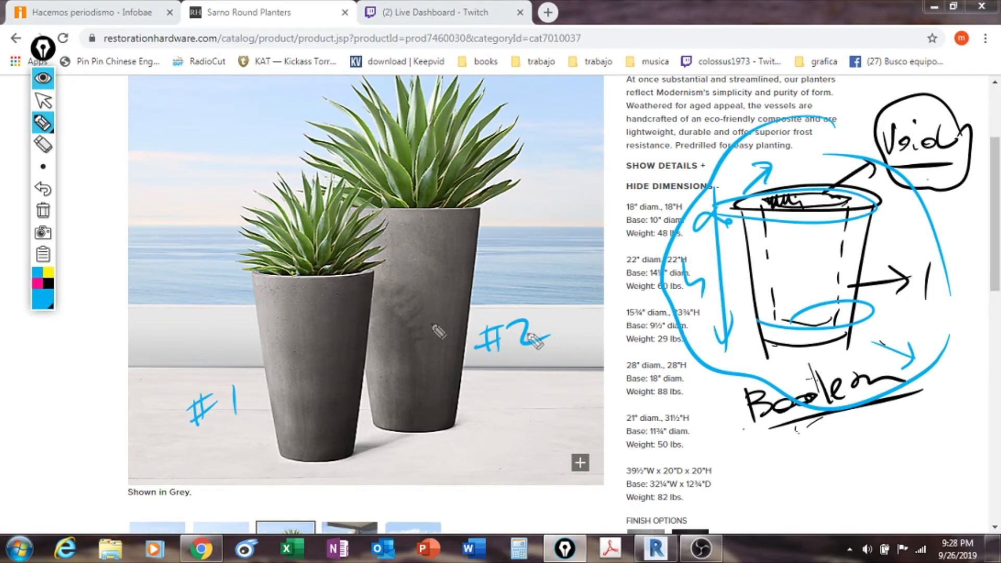
# Hide the Epic Pen ink so the Sarno Round Planters page is unmarked
pyautogui.click(43, 211)
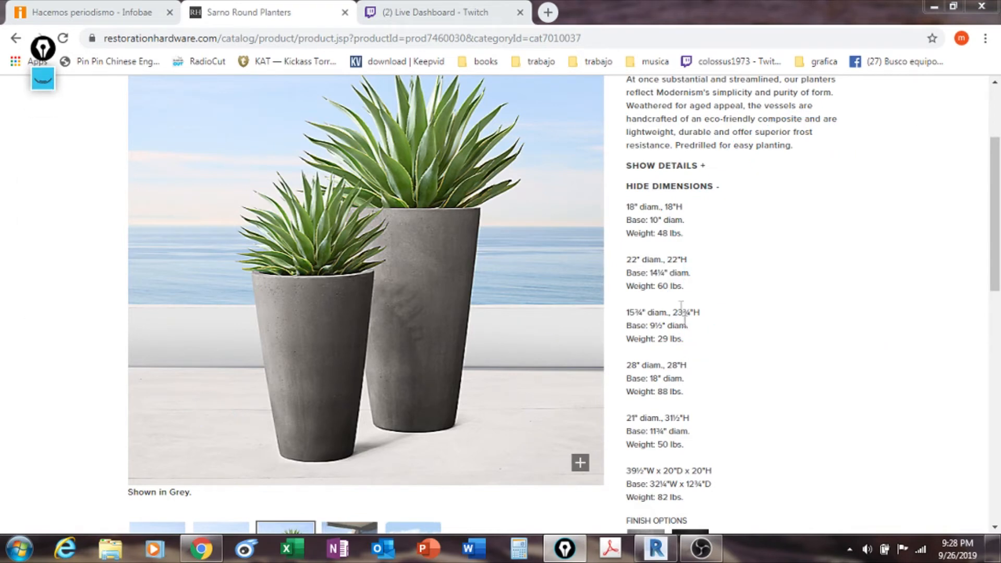
pyautogui.moveTo(637, 220)
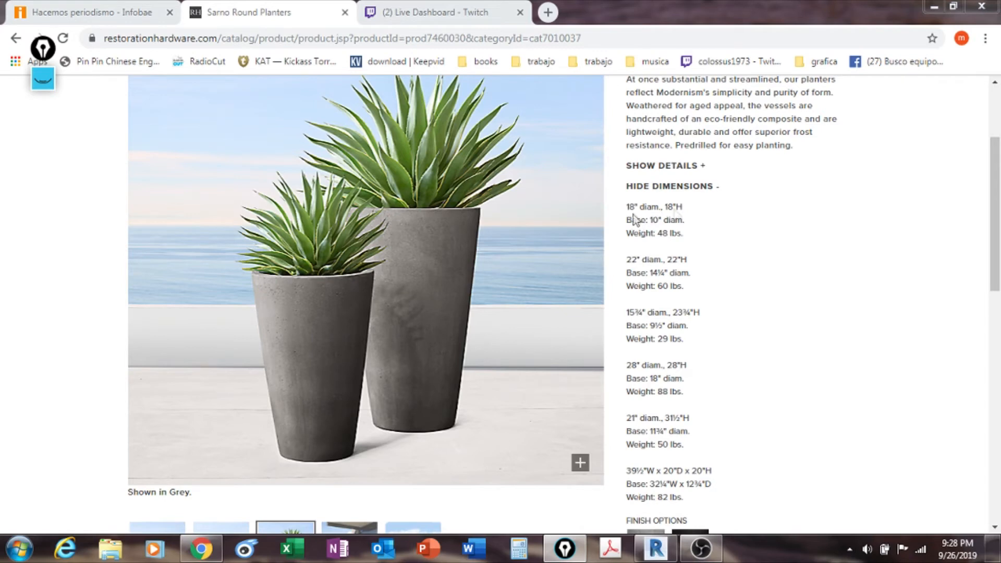
pyautogui.moveTo(687, 212)
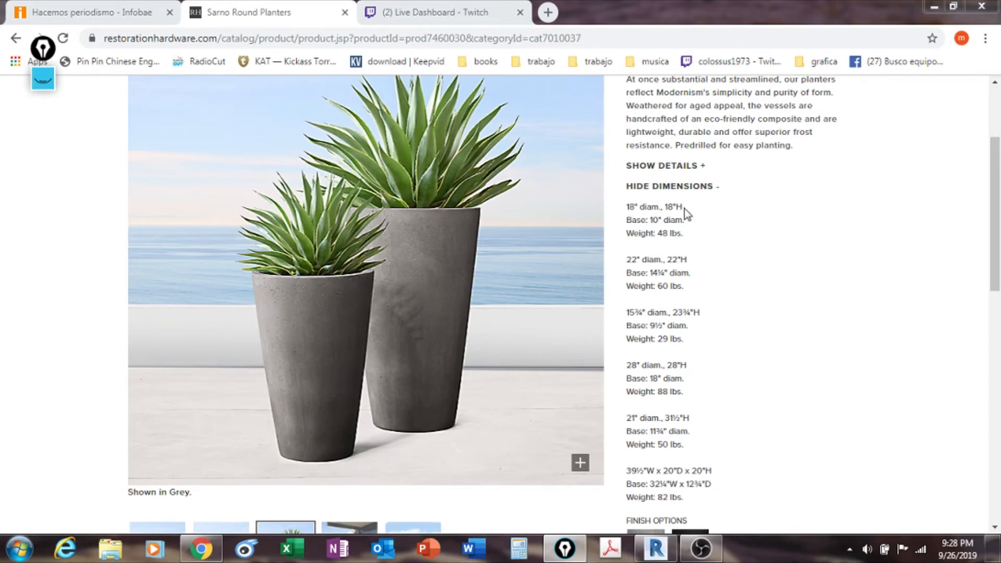
pyautogui.moveTo(694, 228)
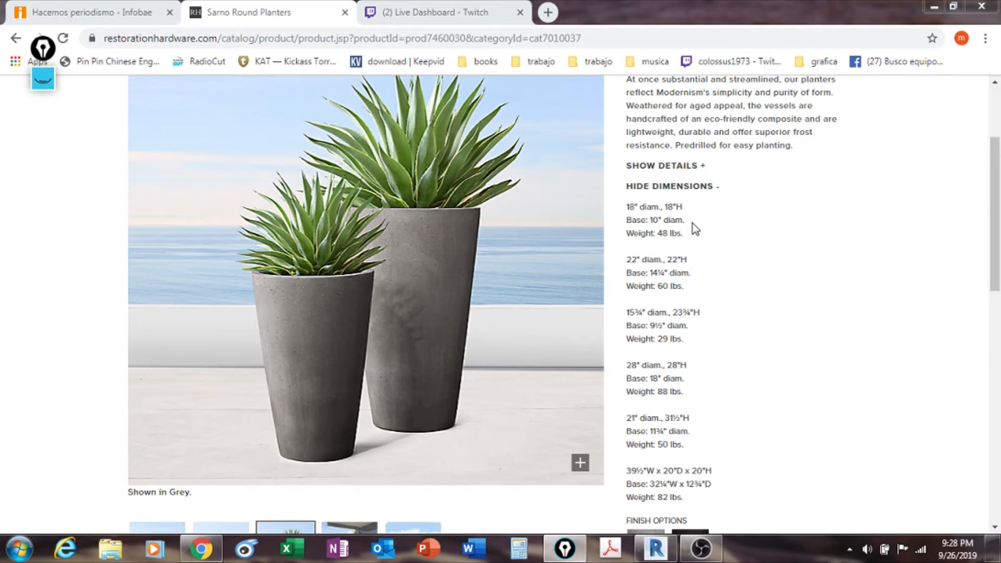
pyautogui.moveTo(641, 240)
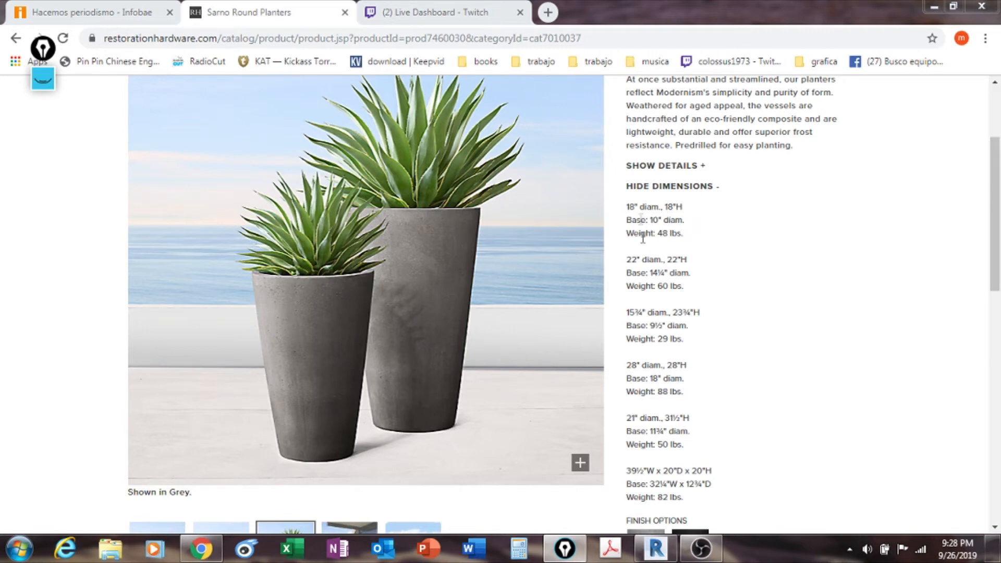
pyautogui.moveTo(647, 256)
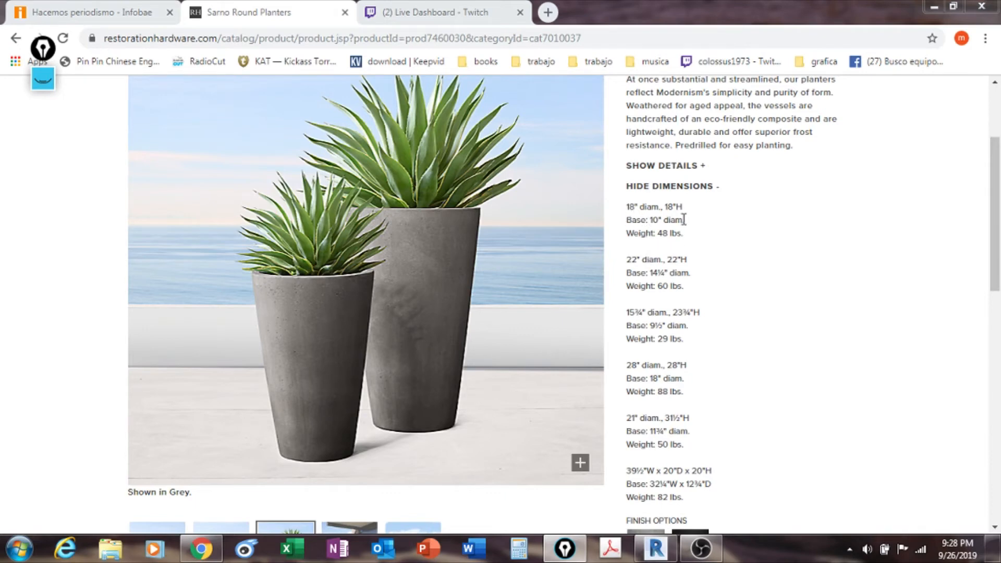
pyautogui.moveTo(680, 207)
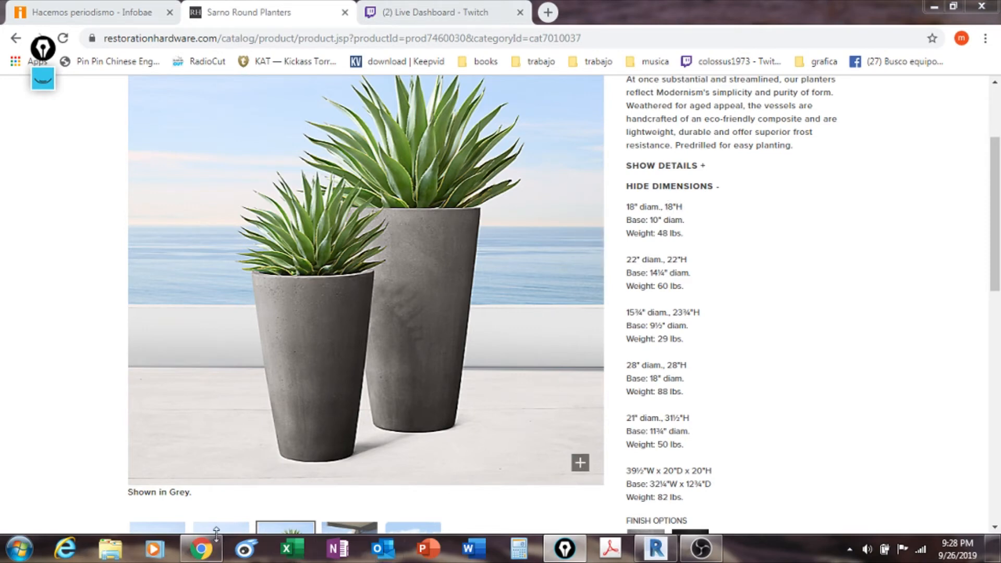
# Convert the 18-inch diameter: 18 × 2.5 = 45 in Calculator, placed beside the dimension list
pyautogui.click(518, 549)
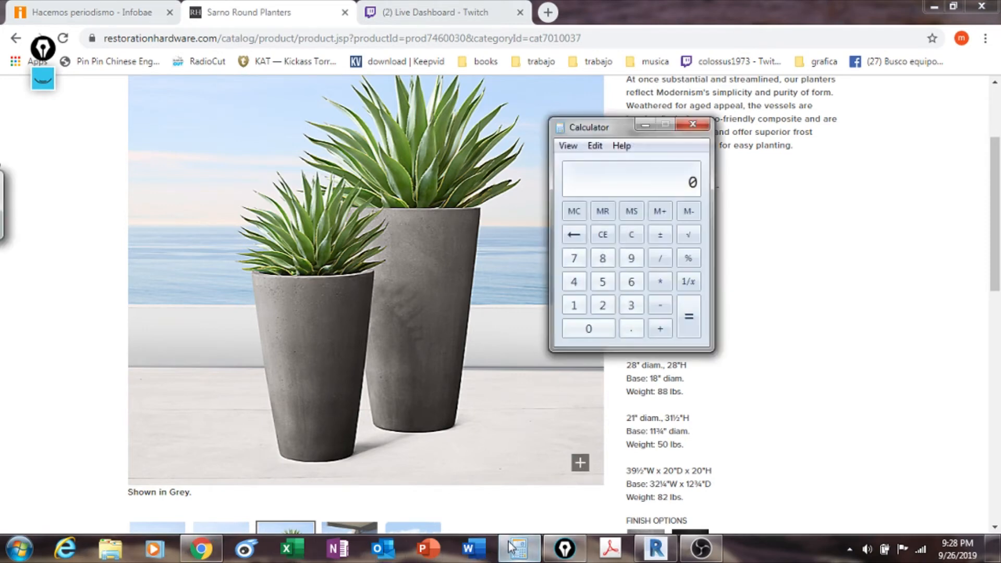
pyautogui.click(600, 258)
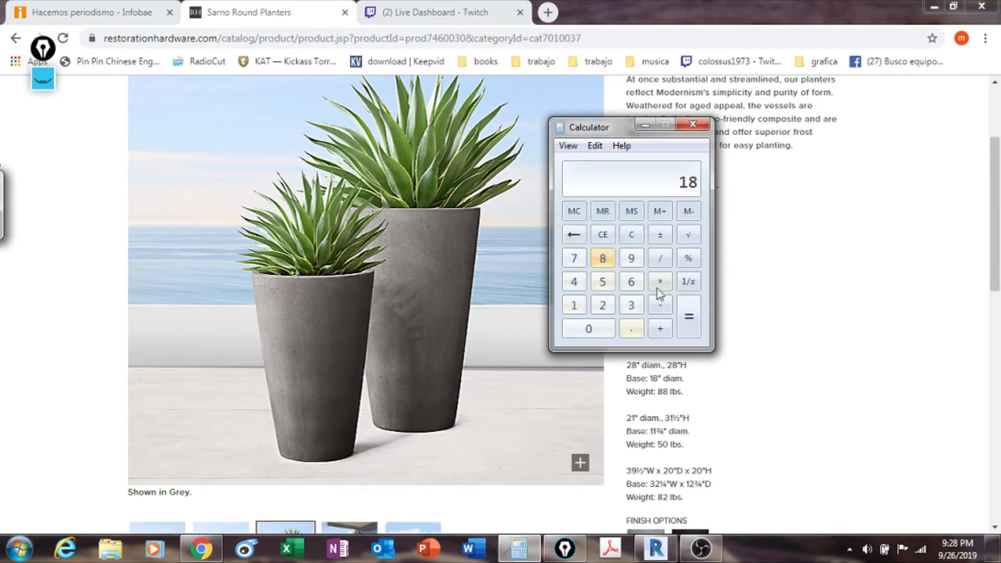
pyautogui.click(659, 280)
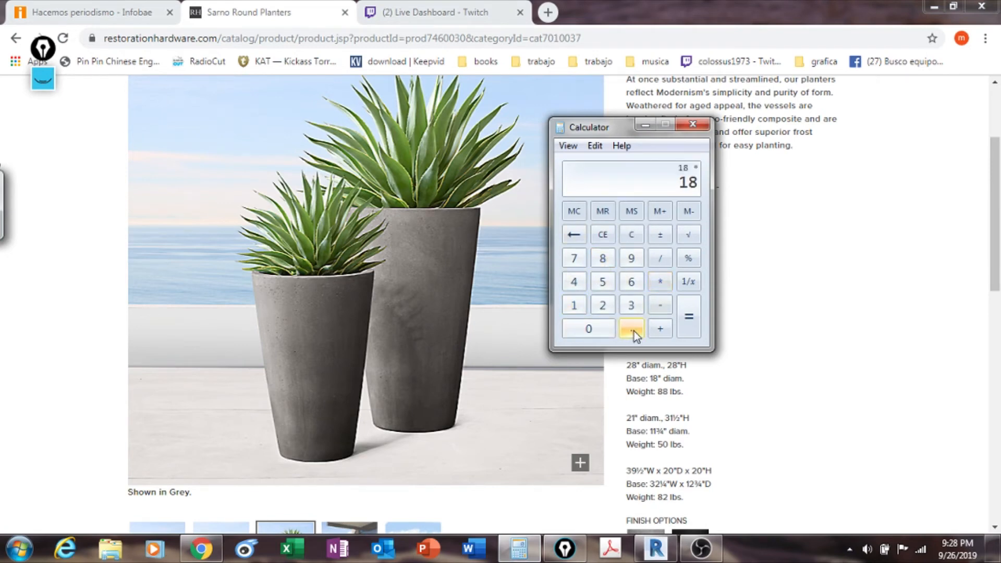
pyautogui.click(600, 304)
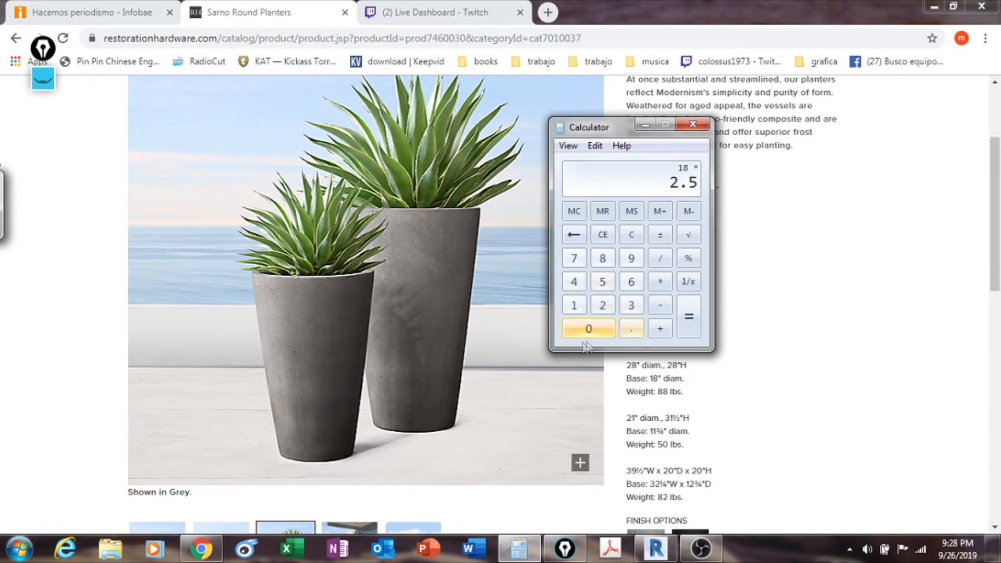
pyautogui.click(688, 316)
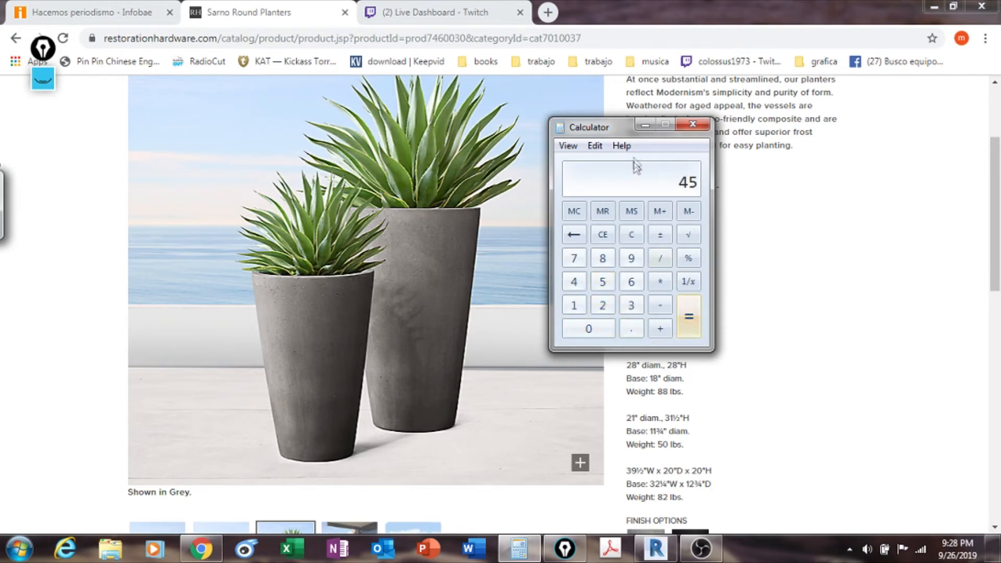
pyautogui.moveTo(584, 126); pyautogui.dragTo(791, 150)
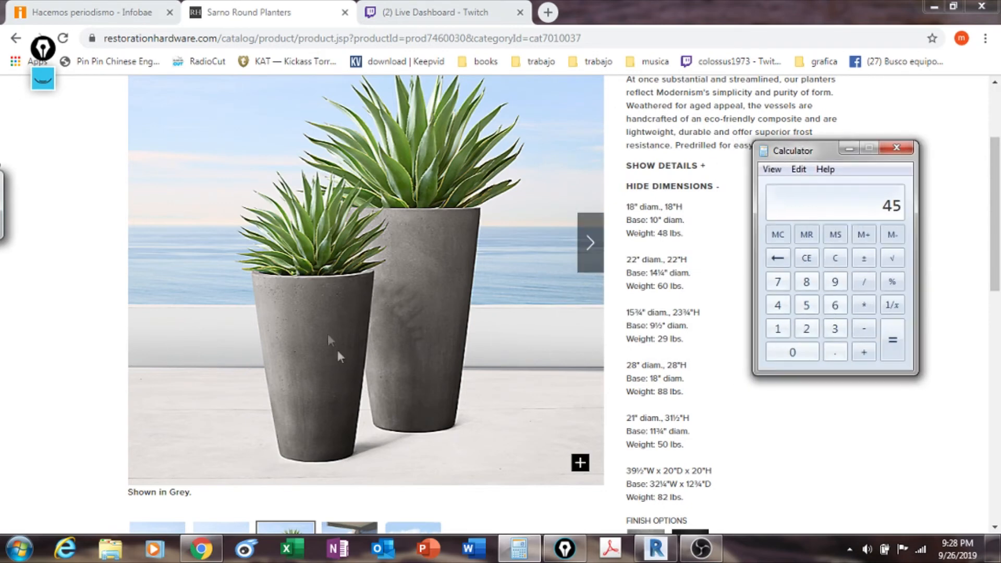
pyautogui.moveTo(355, 249)
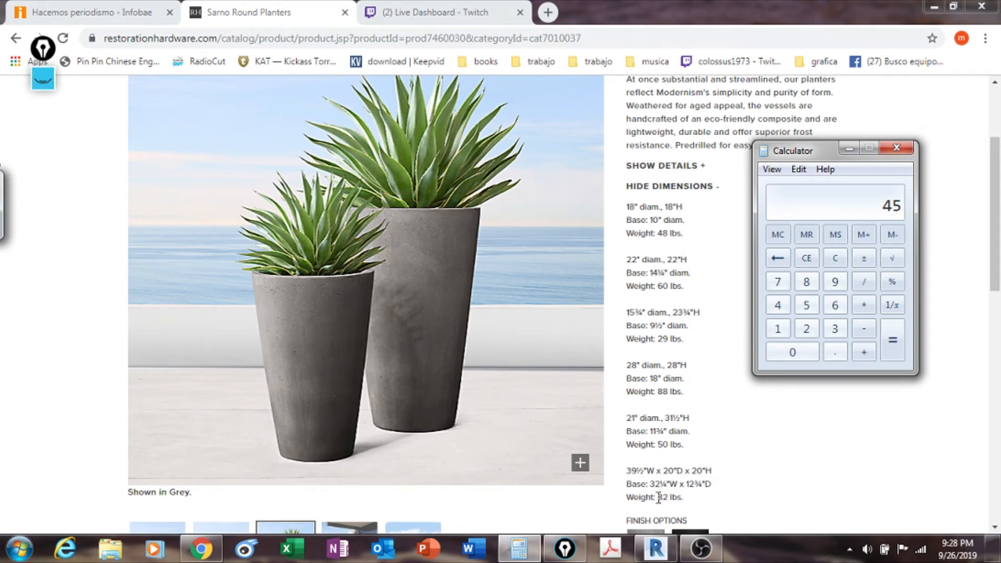
pyautogui.moveTo(653, 362)
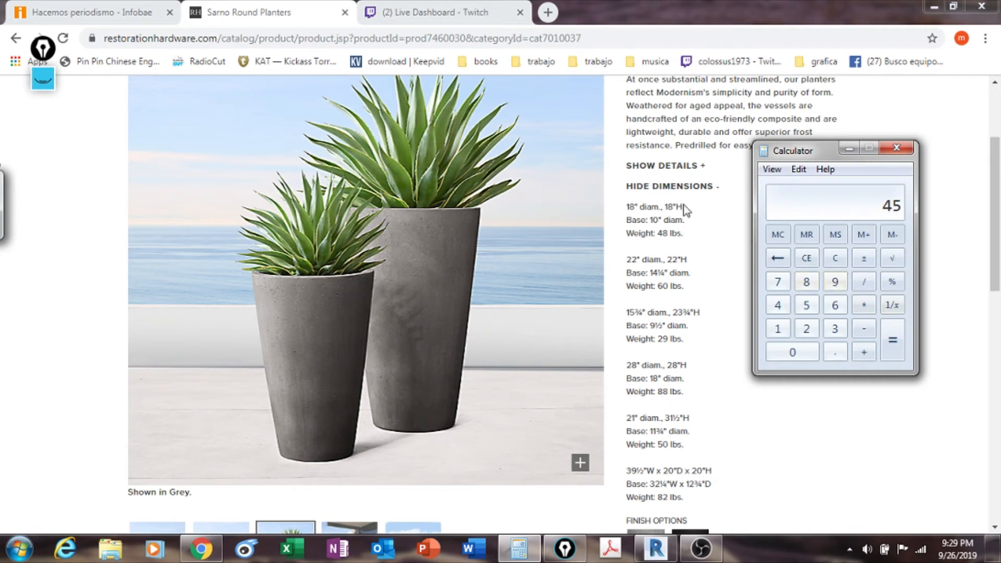
pyautogui.moveTo(928, 304)
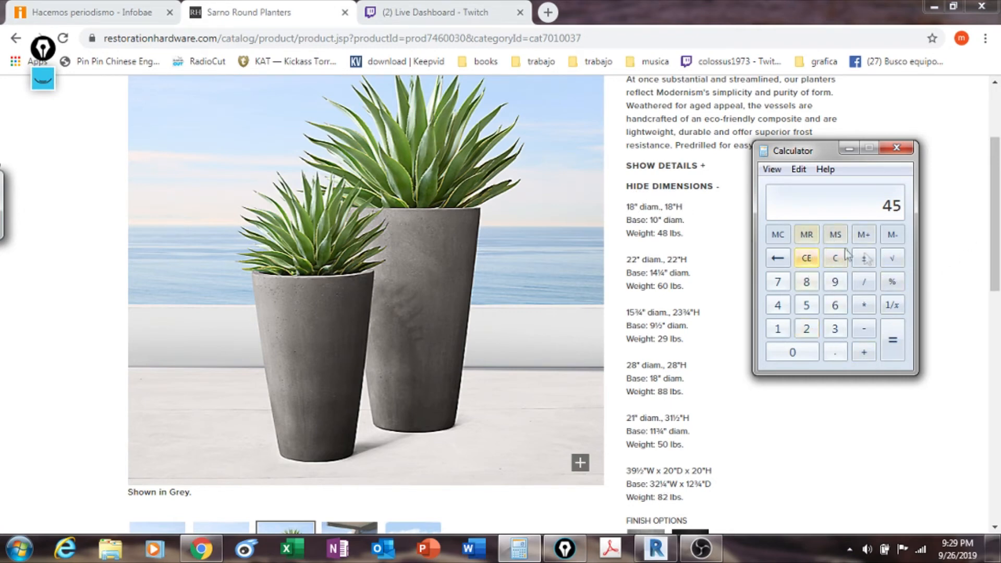
# Convert the 10-inch base diameter: 10 × 2.5 = 25
pyautogui.click(777, 328)
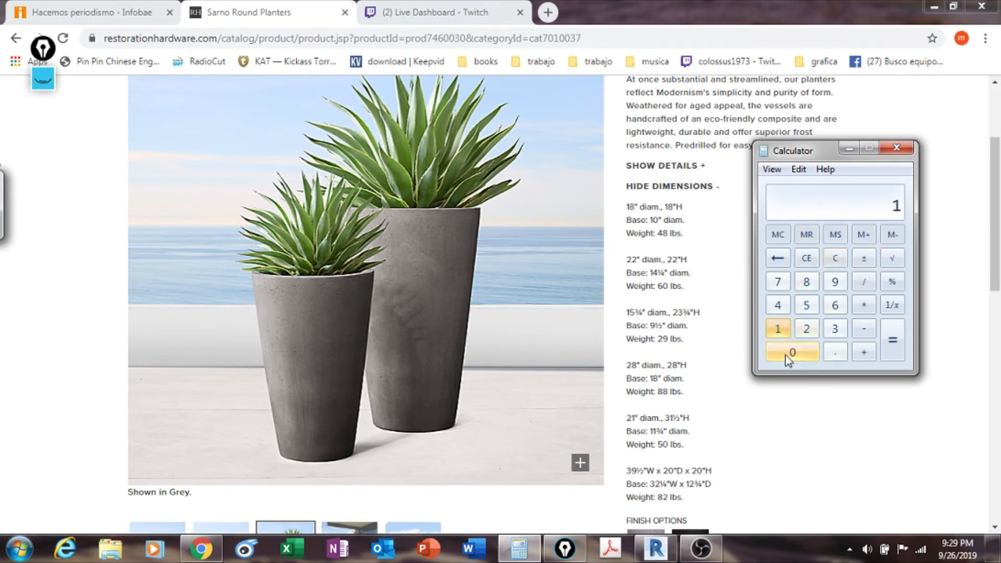
pyautogui.click(806, 328)
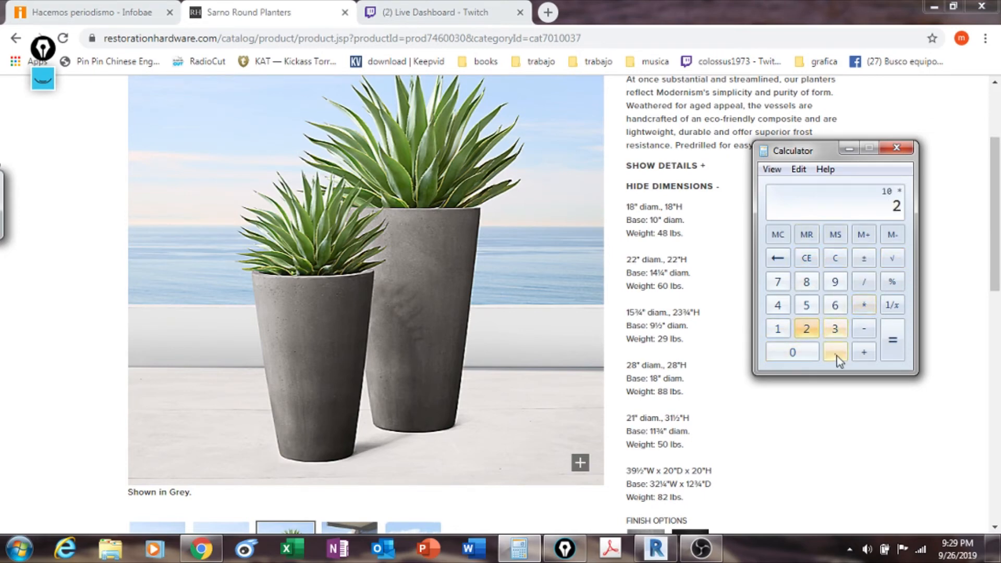
pyautogui.click(892, 340)
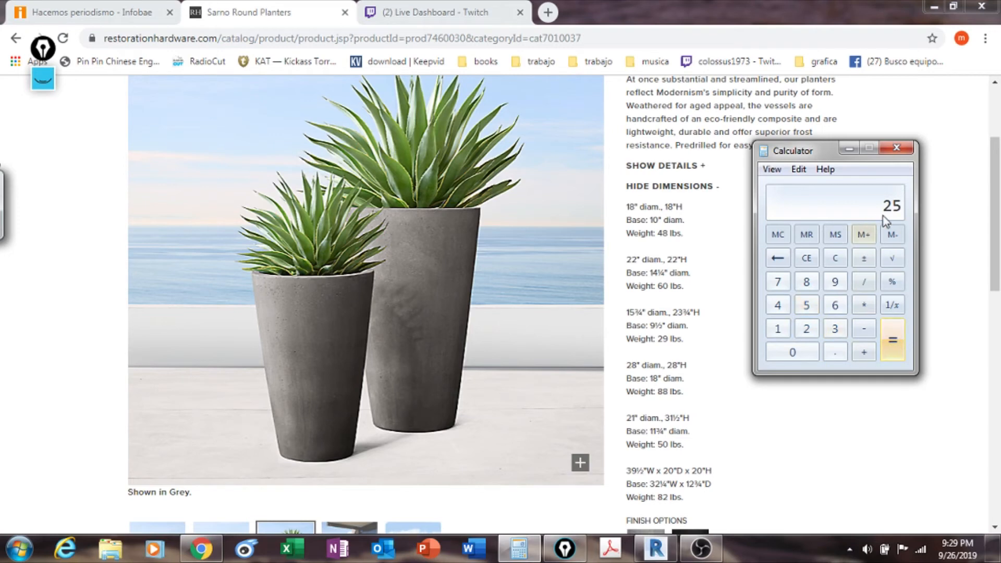
pyautogui.moveTo(857, 186)
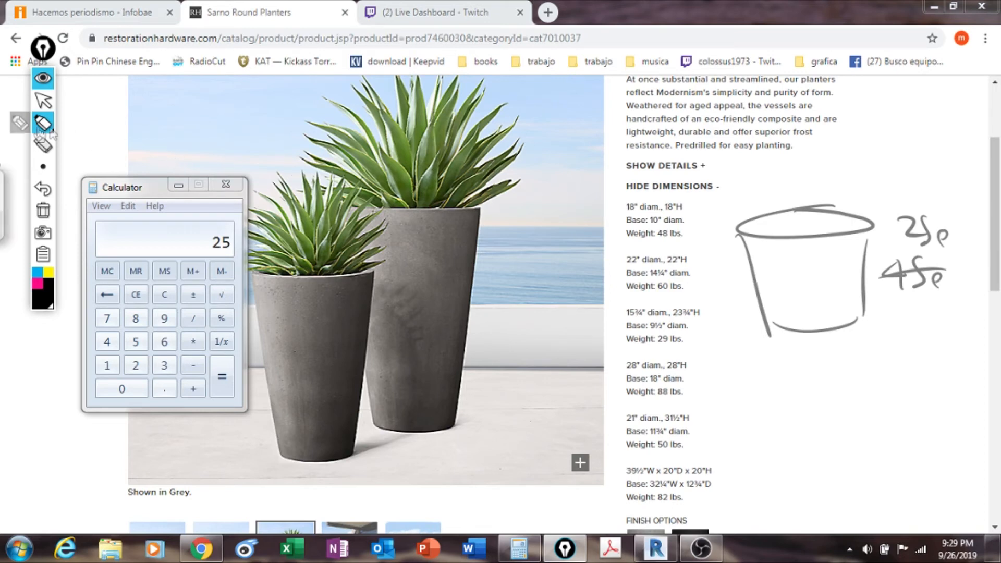
pyautogui.moveTo(43, 144)
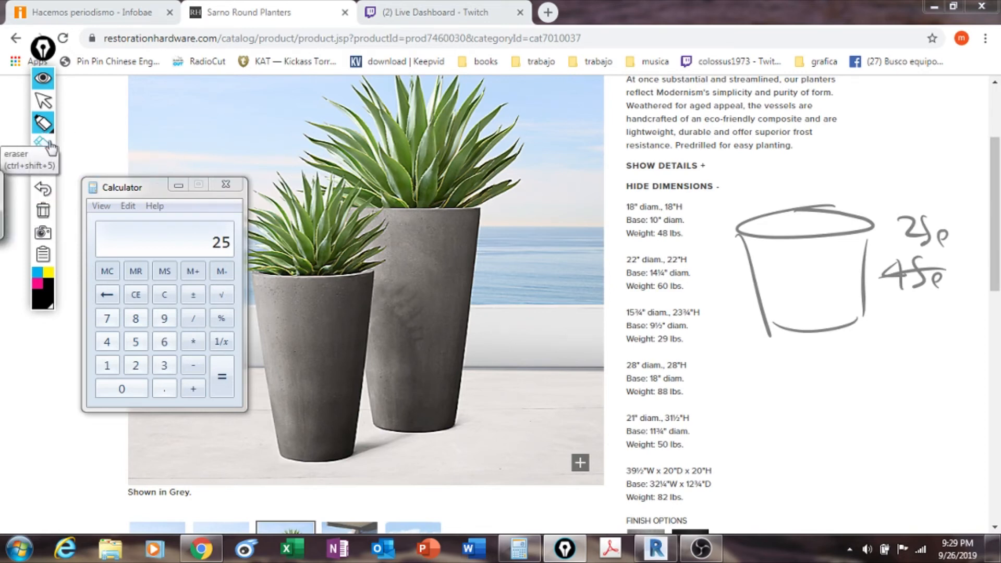
# Switch Epic Pen to the eraser to remove parts of the planter sketch
pyautogui.click(42, 144)
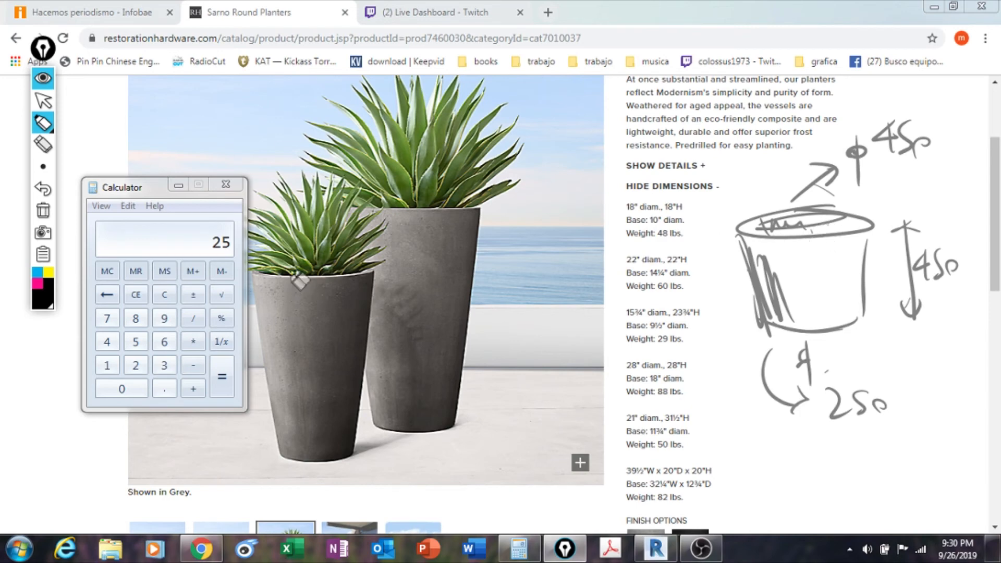
pyautogui.moveTo(887, 220)
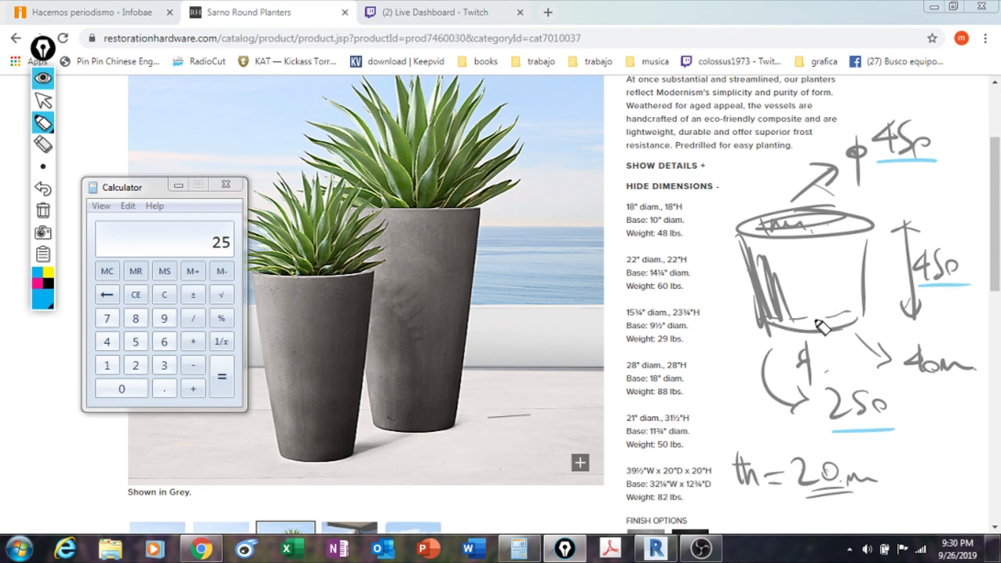
pyautogui.moveTo(830, 236)
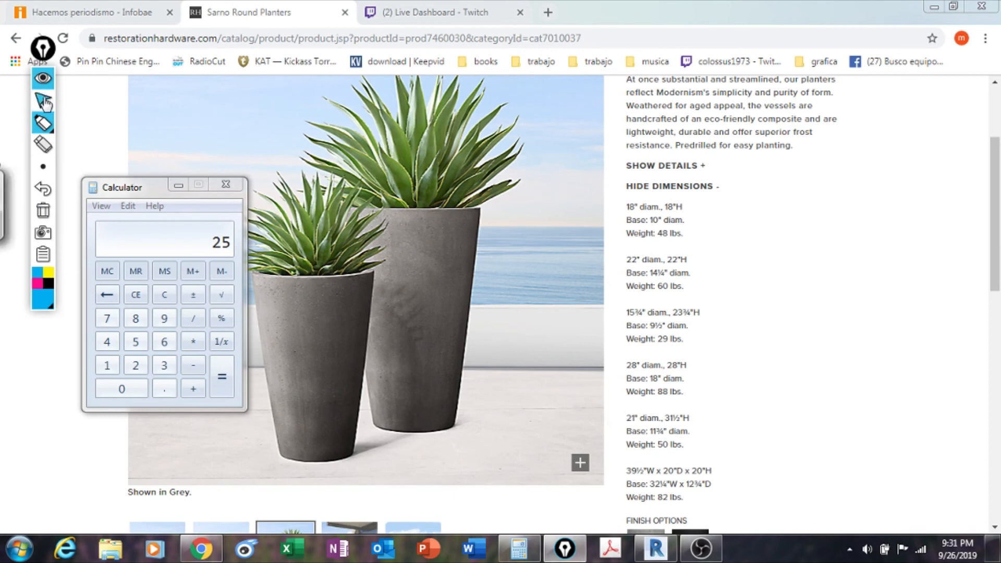
# Return to Epic Pen's cursor tool and bring up Autodesk Revit 2017
pyautogui.click(225, 184)
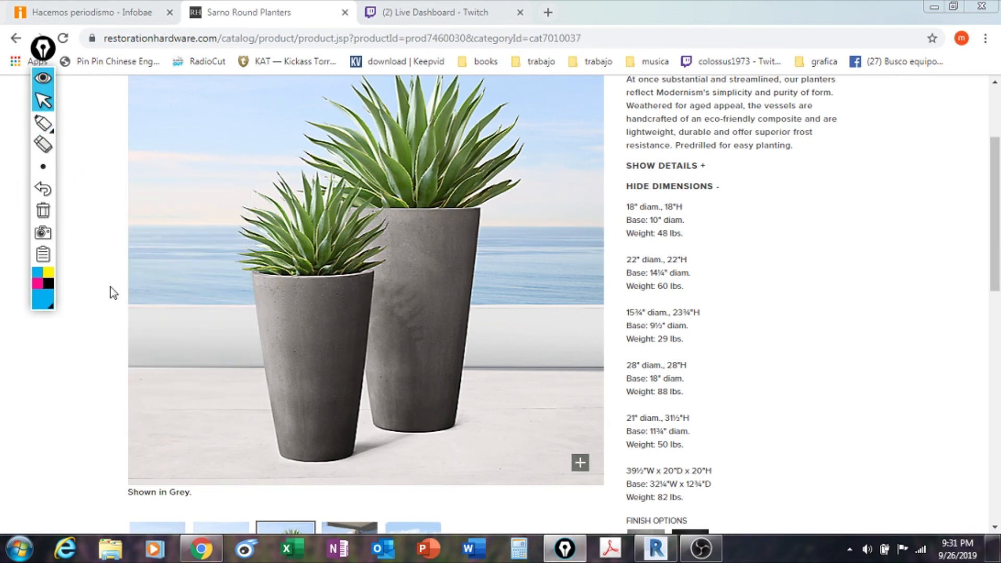
pyautogui.click(654, 547)
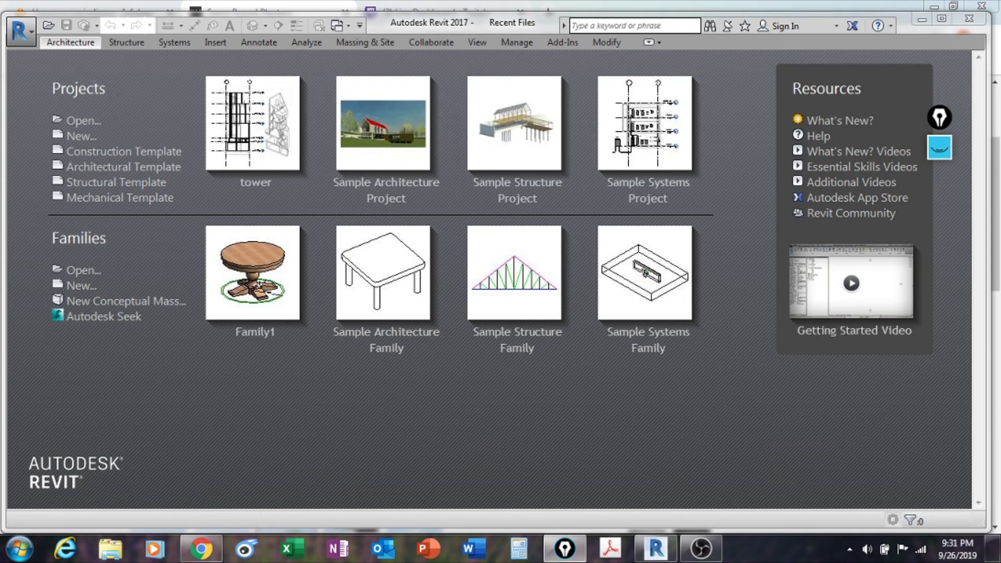
pyautogui.moveTo(81, 120)
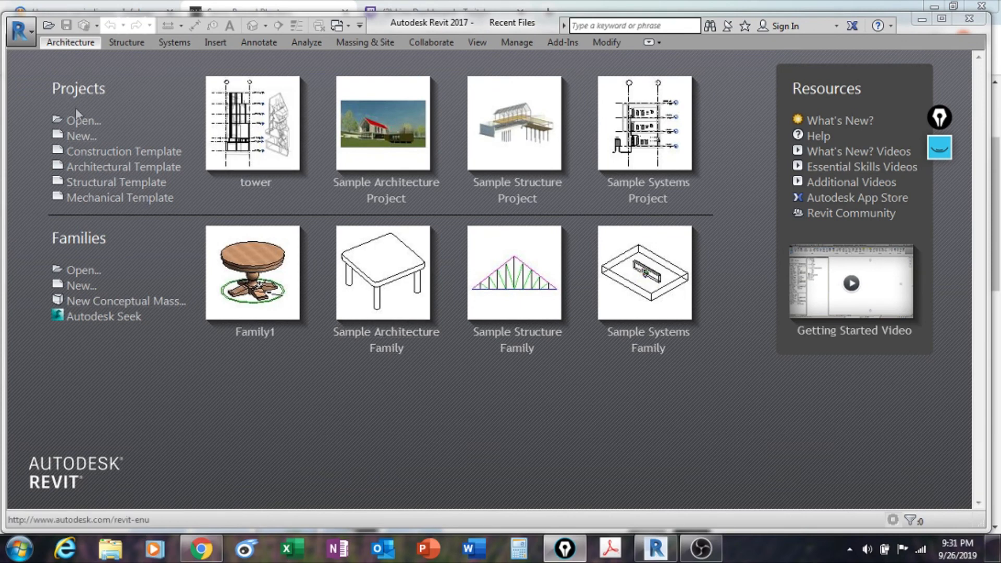
pyautogui.moveTo(106, 368)
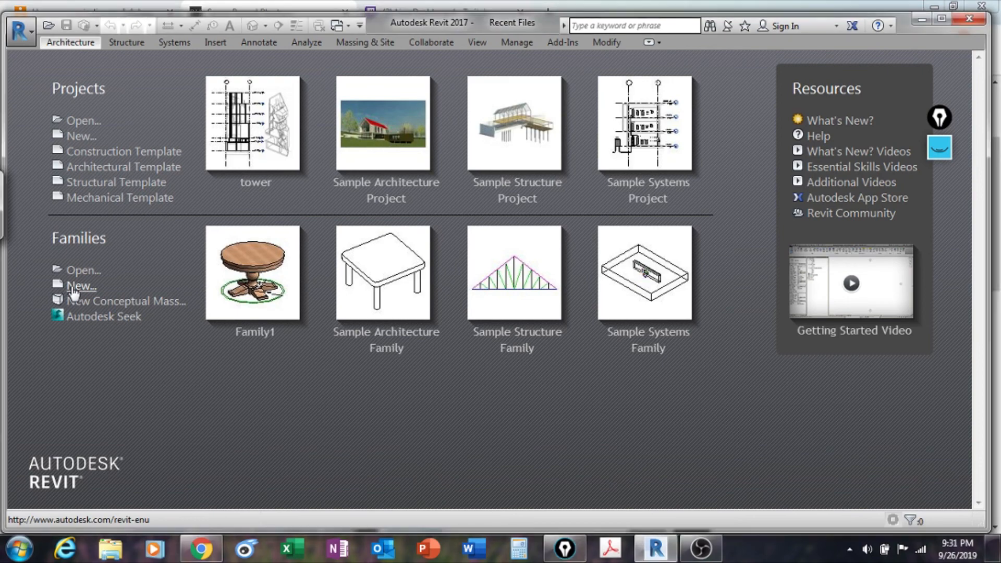
# Create a new family from the Generic Model template, browsing the templates in Details view
pyautogui.click(80, 286)
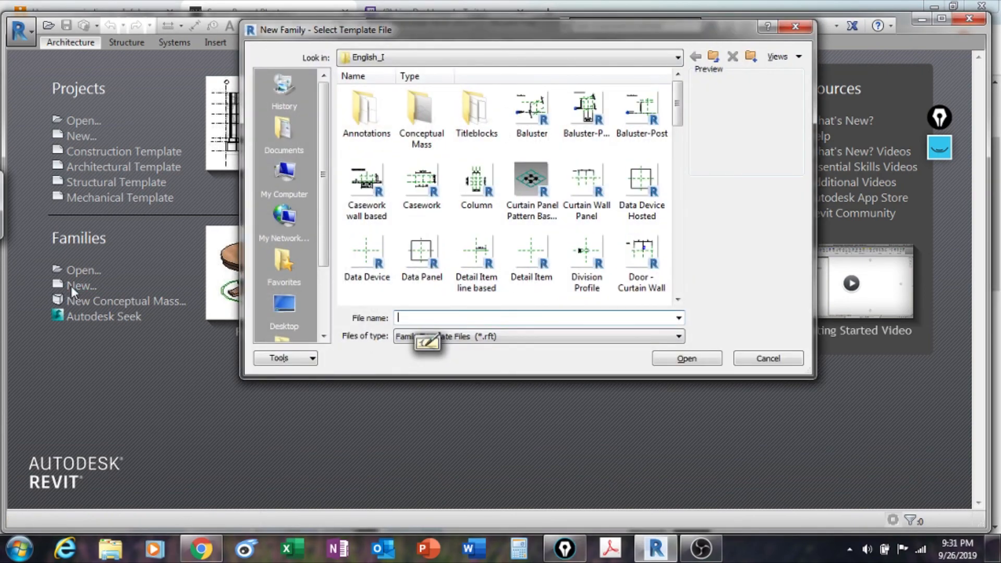
pyautogui.click(781, 56)
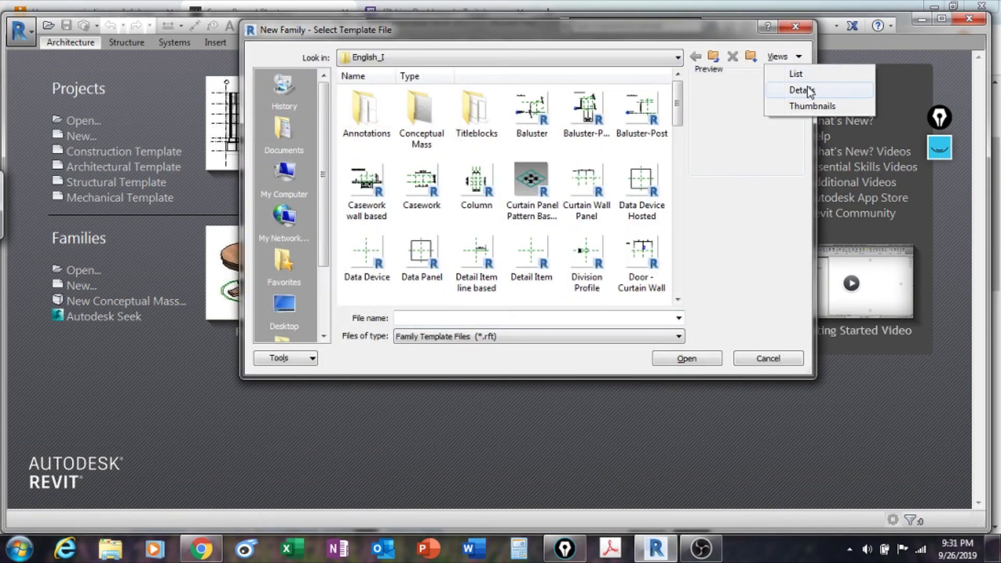
pyautogui.click(802, 90)
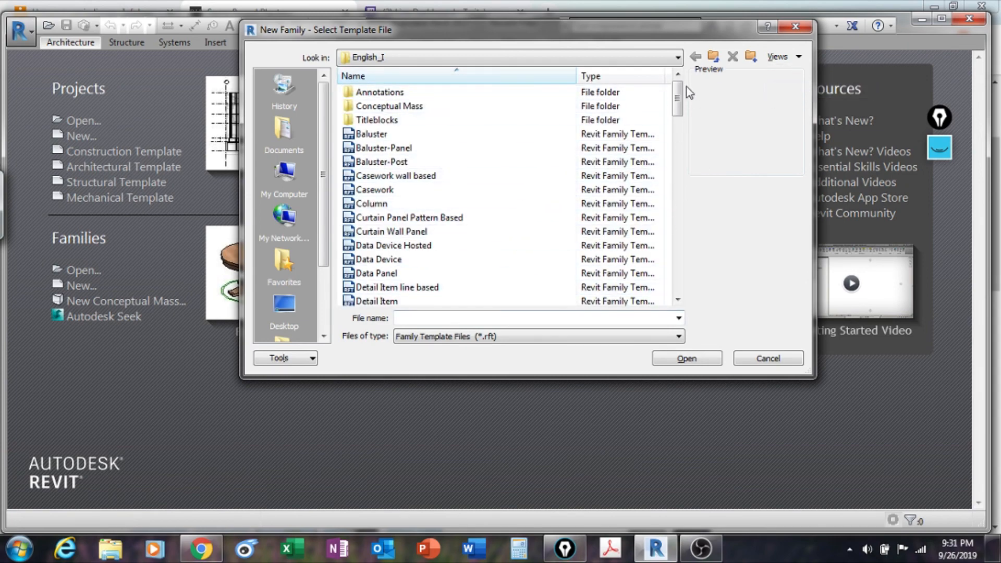
pyautogui.scroll(-3)
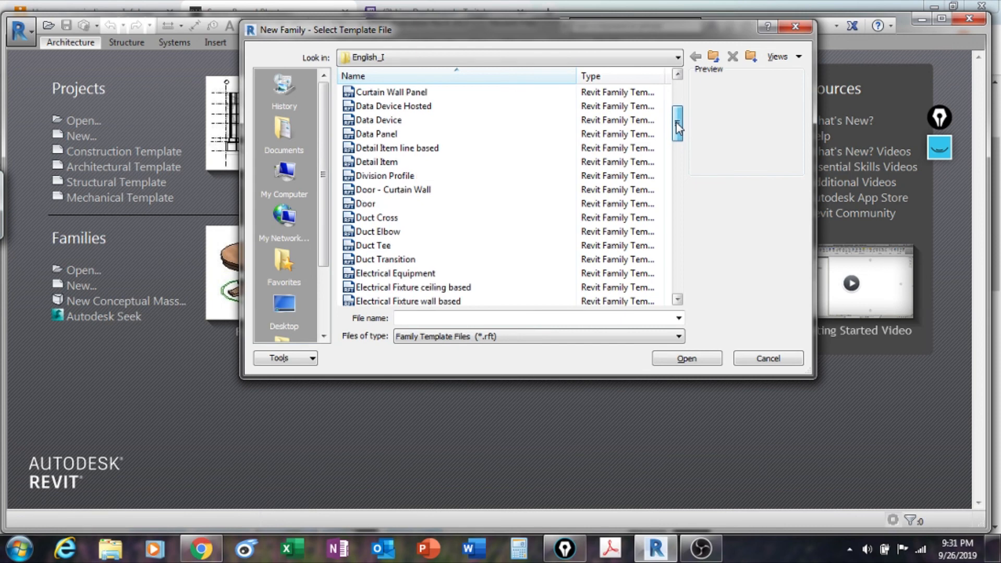
pyautogui.scroll(-3)
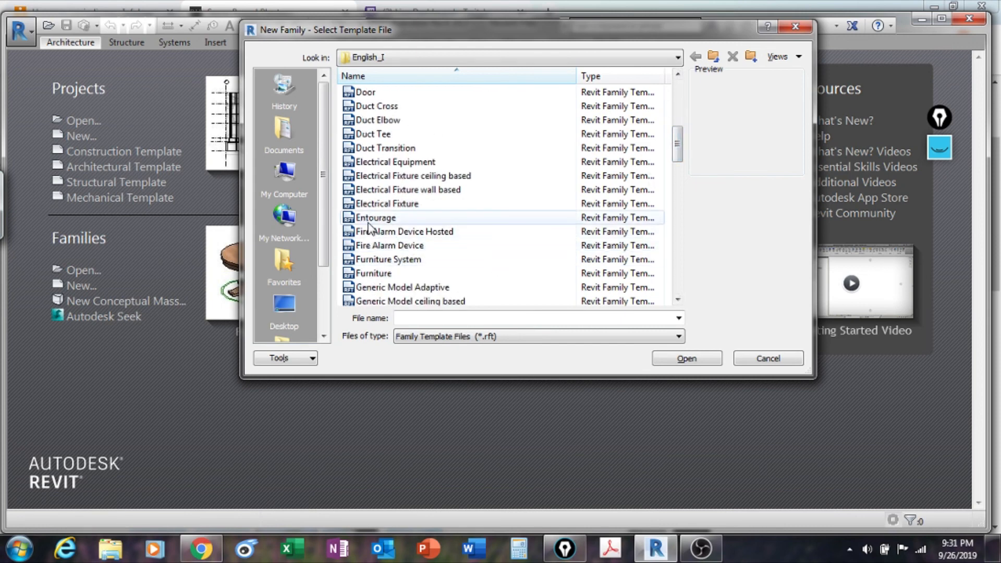
pyautogui.moveTo(411, 300)
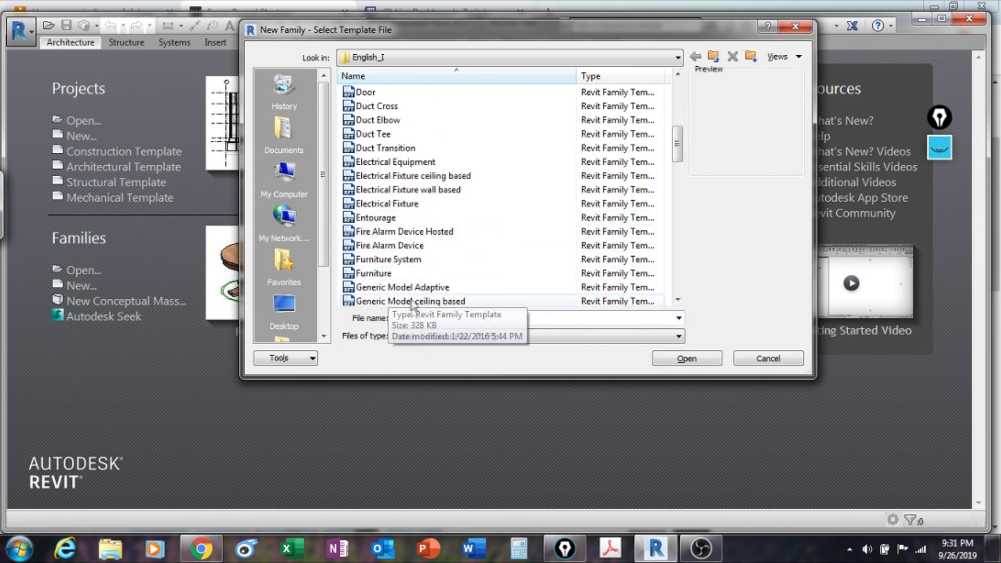
pyautogui.moveTo(438, 375)
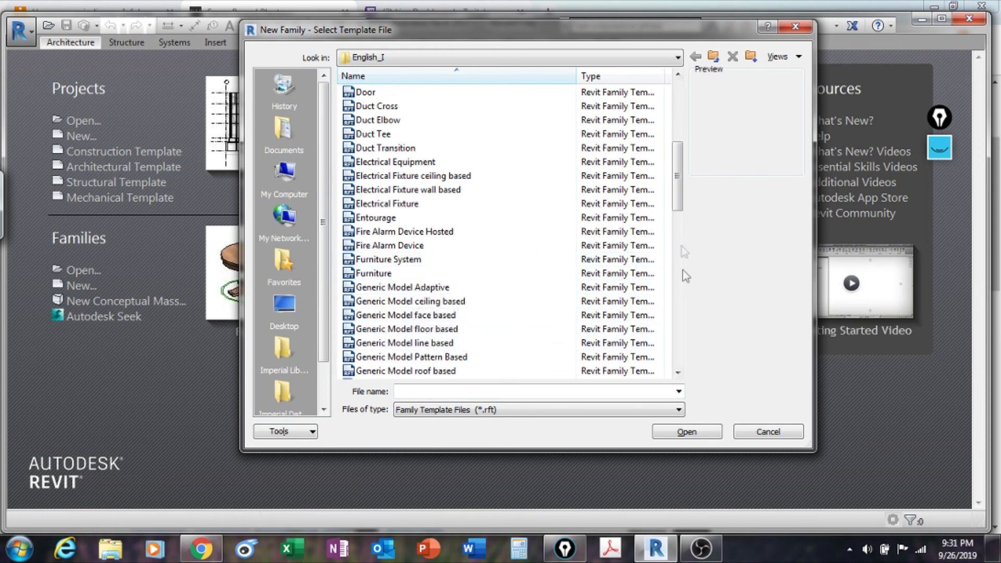
pyautogui.scroll(-3)
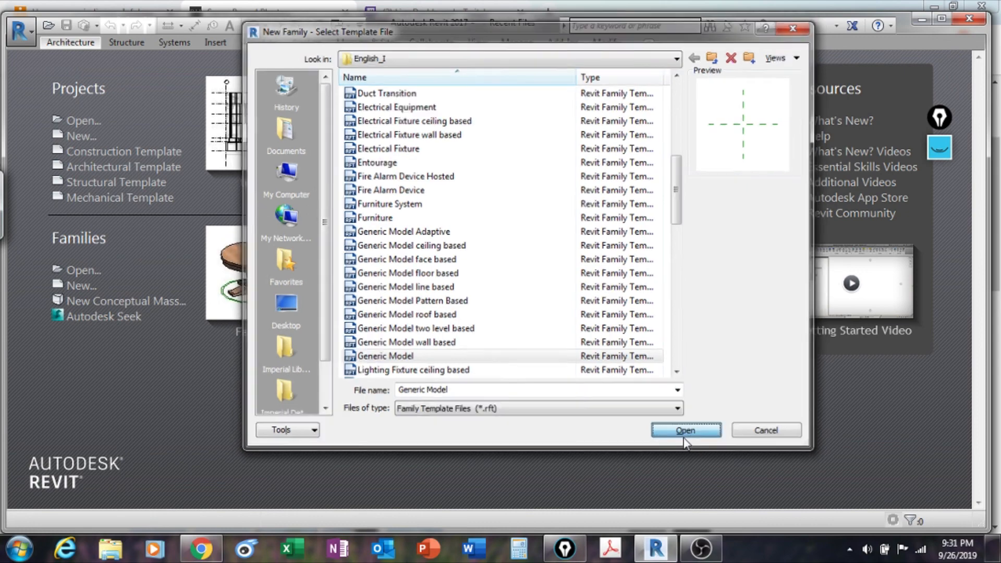
pyautogui.click(685, 429)
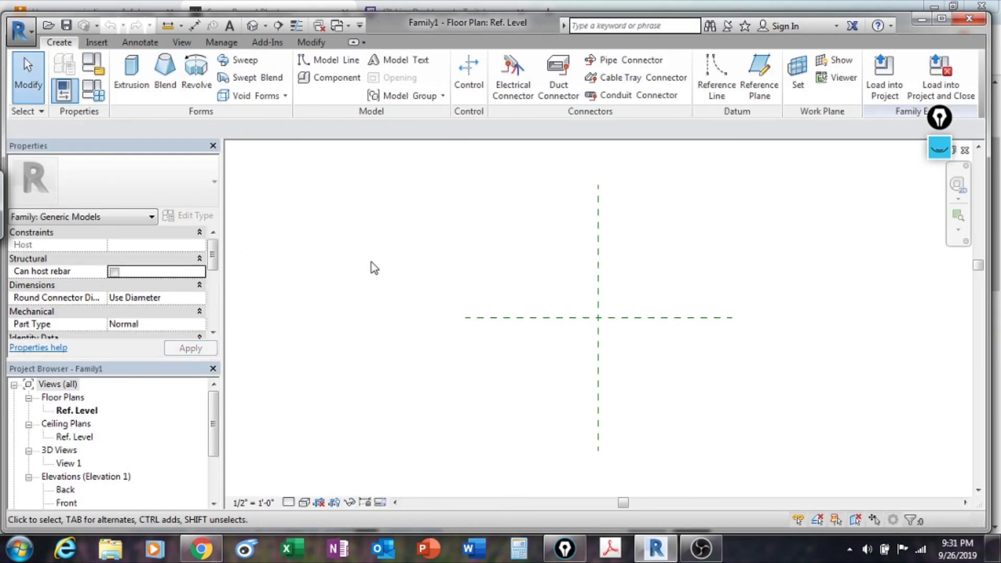
pyautogui.moveTo(554, 264)
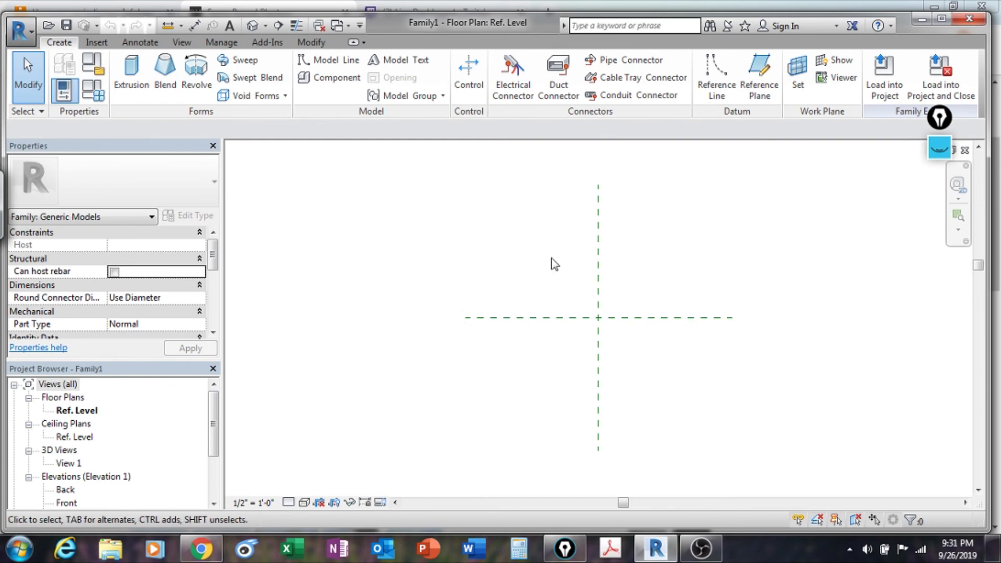
pyautogui.moveTo(585, 346)
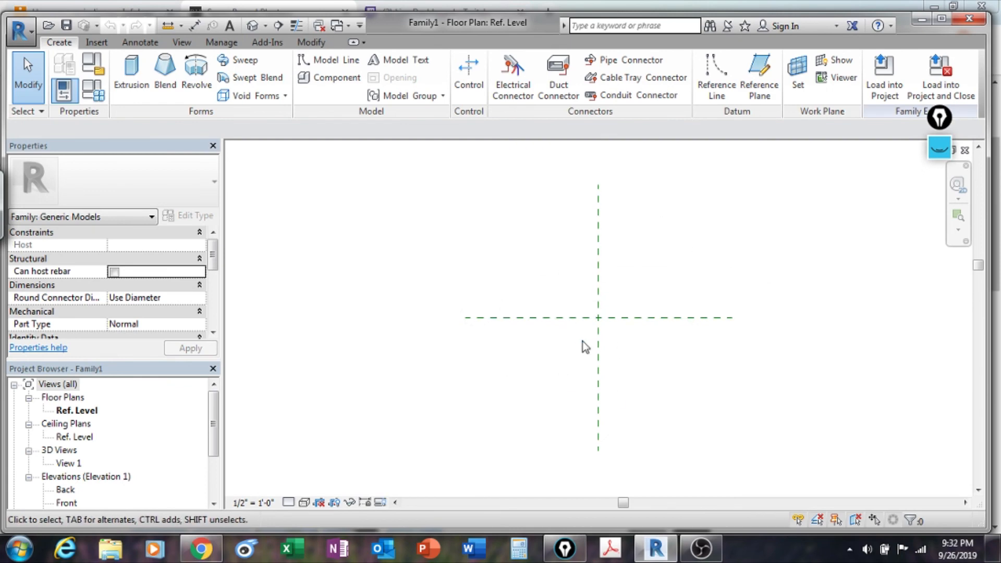
pyautogui.moveTo(82, 407)
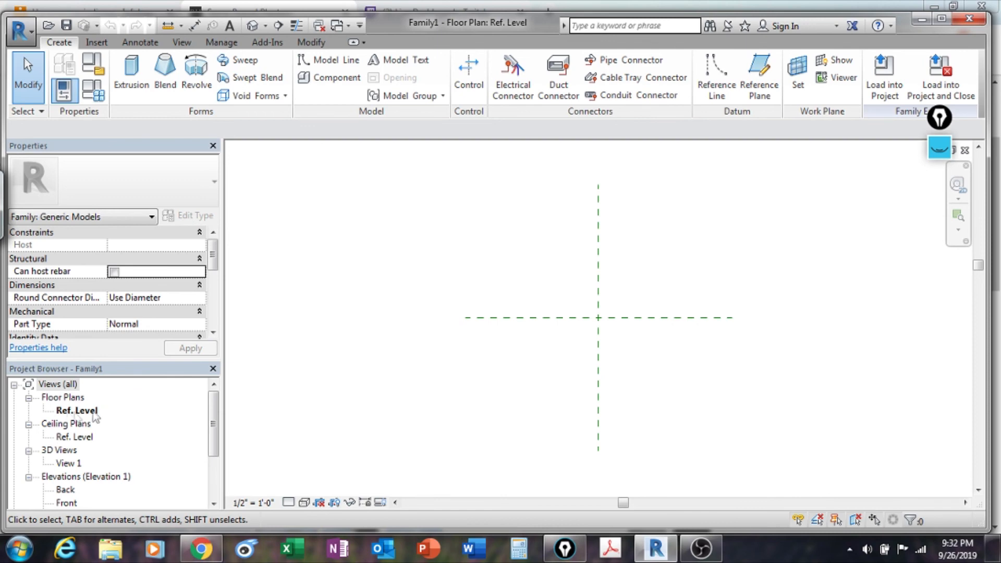
pyautogui.moveTo(481, 341)
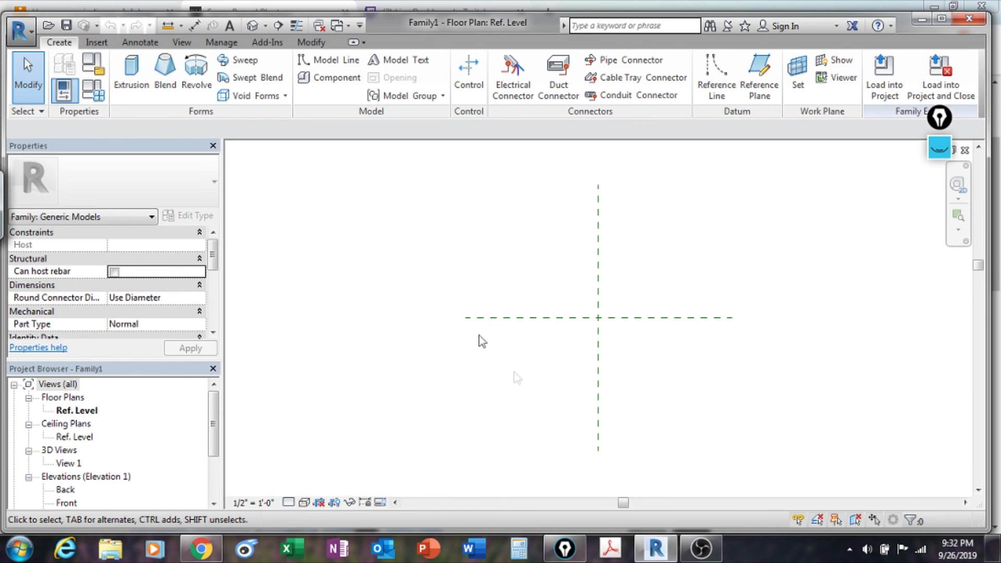
pyautogui.moveTo(469, 338)
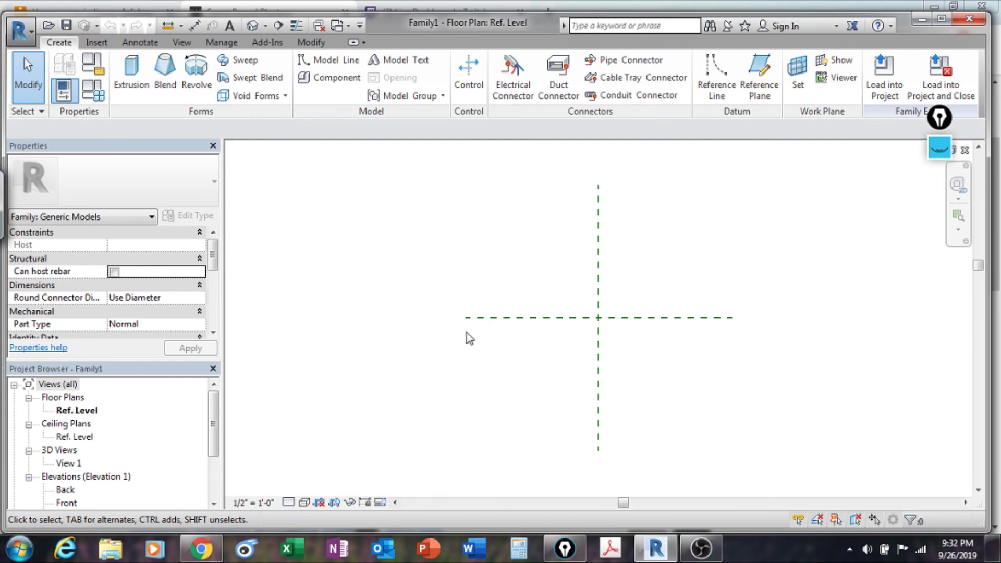